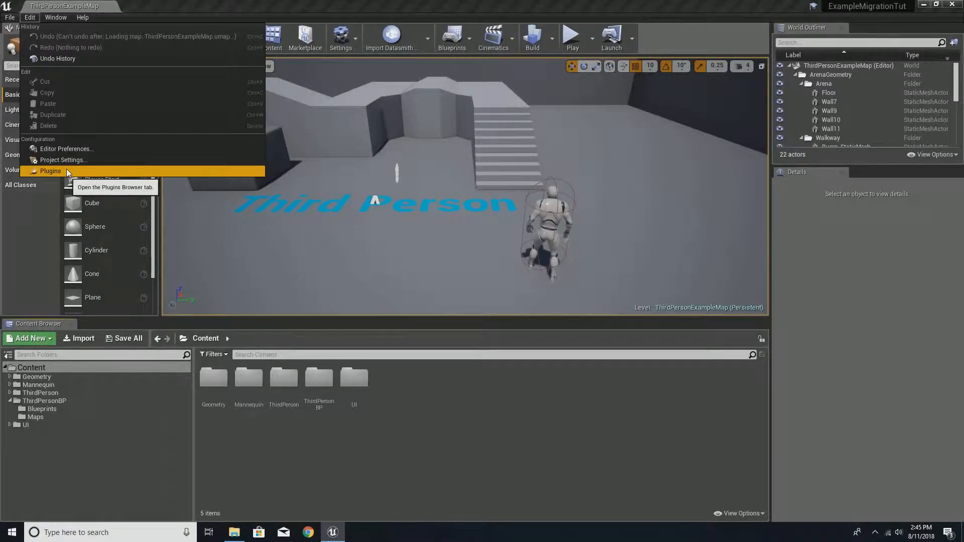
Open Edit > Plugins and confirm Auto Settings 1.4 shows as installed and enabled
{"action": "left_click", "coordinate": [51, 171]}
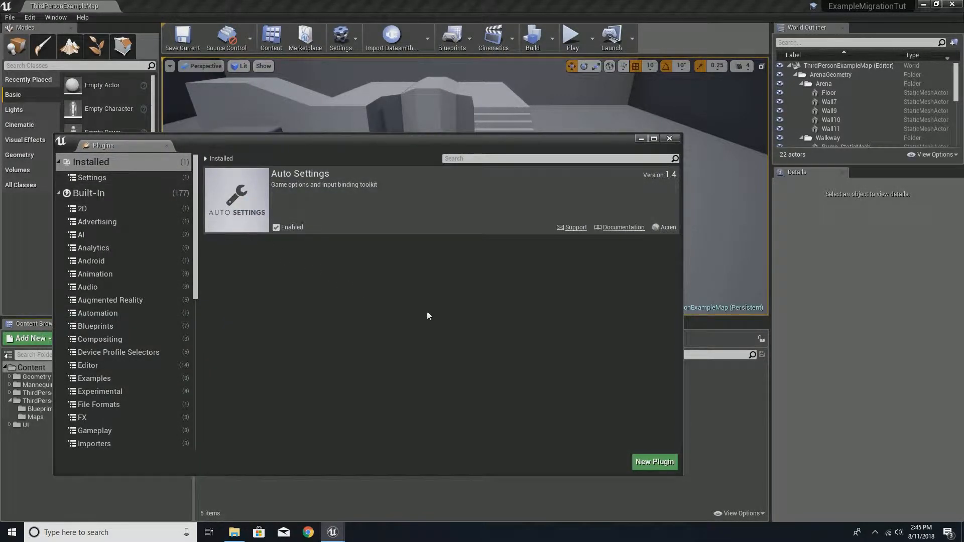
{"action": "mouse_move", "coordinate": [656, 193]}
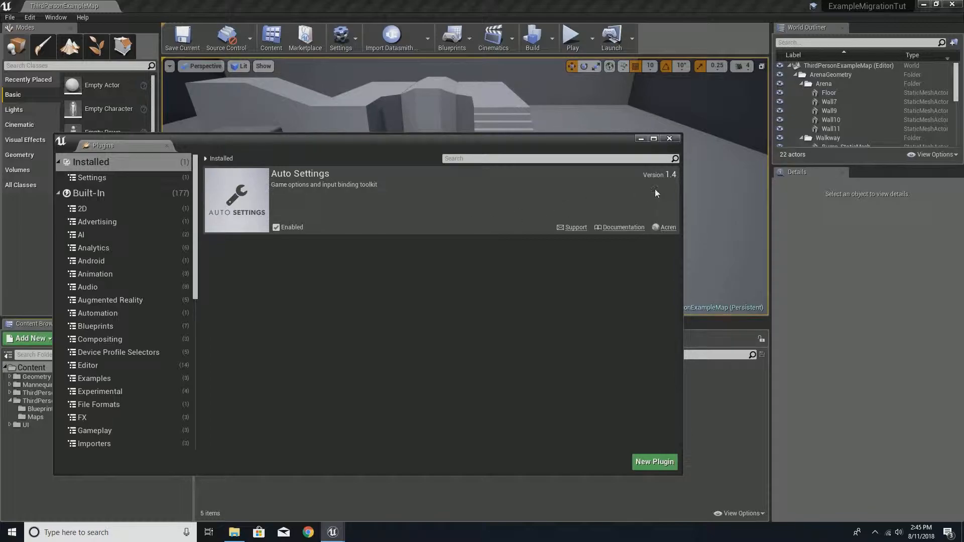
{"action": "mouse_move", "coordinate": [668, 186]}
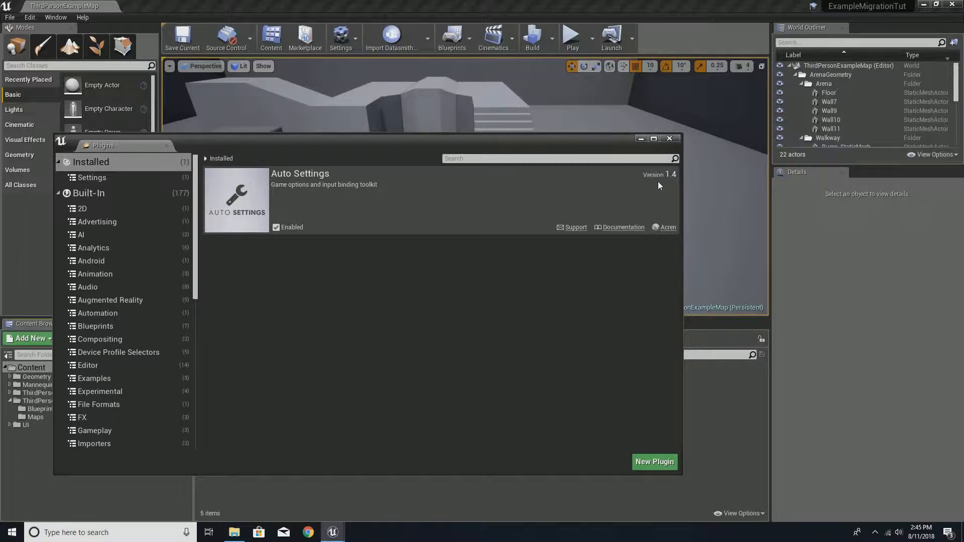
{"action": "mouse_move", "coordinate": [408, 230]}
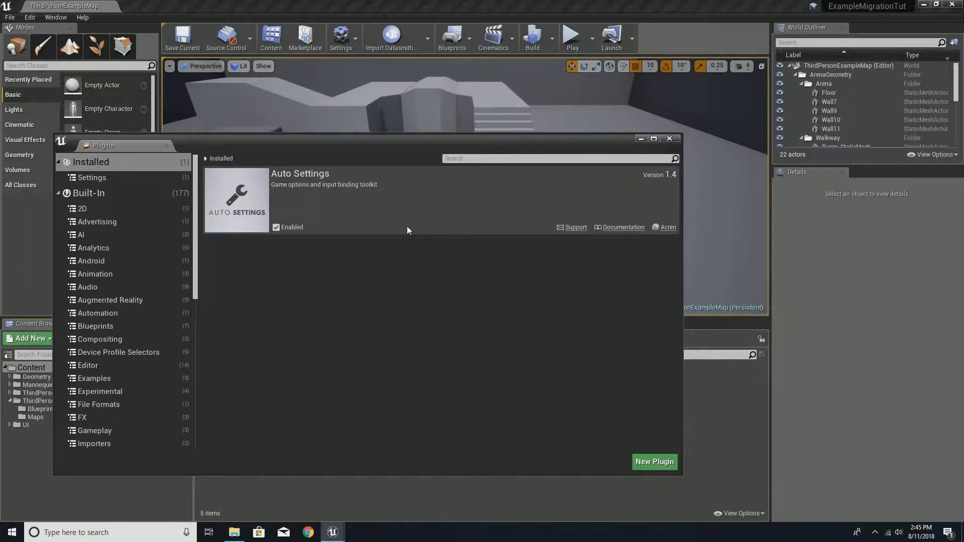
In the Auto Settings docs Versions table, find example project 1.4.0.1 for plugin 1.4 and engine 4.20
{"action": "left_click", "coordinate": [668, 227]}
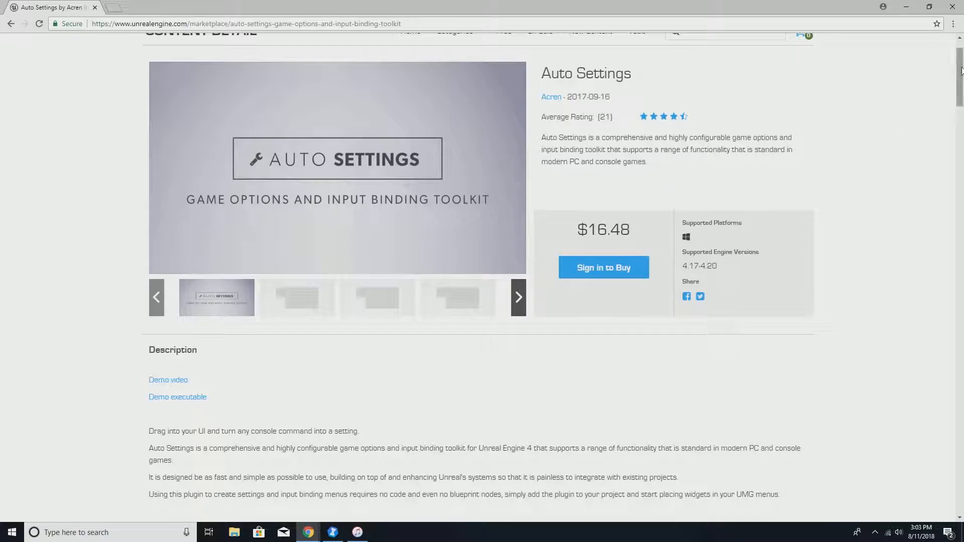
{"action": "scroll", "scroll_direction": "down", "scroll_amount": 3}
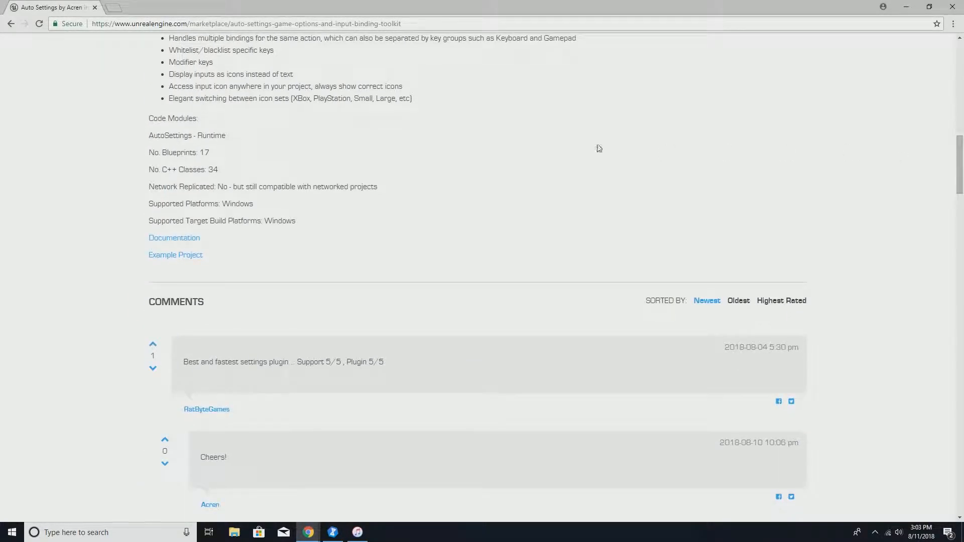
{"action": "left_click", "coordinate": [174, 238]}
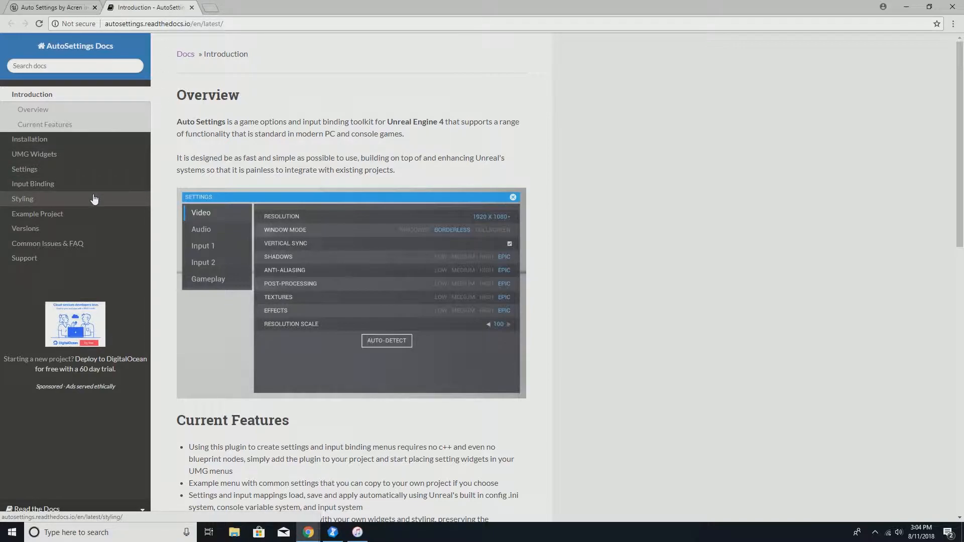
{"action": "mouse_move", "coordinate": [41, 258]}
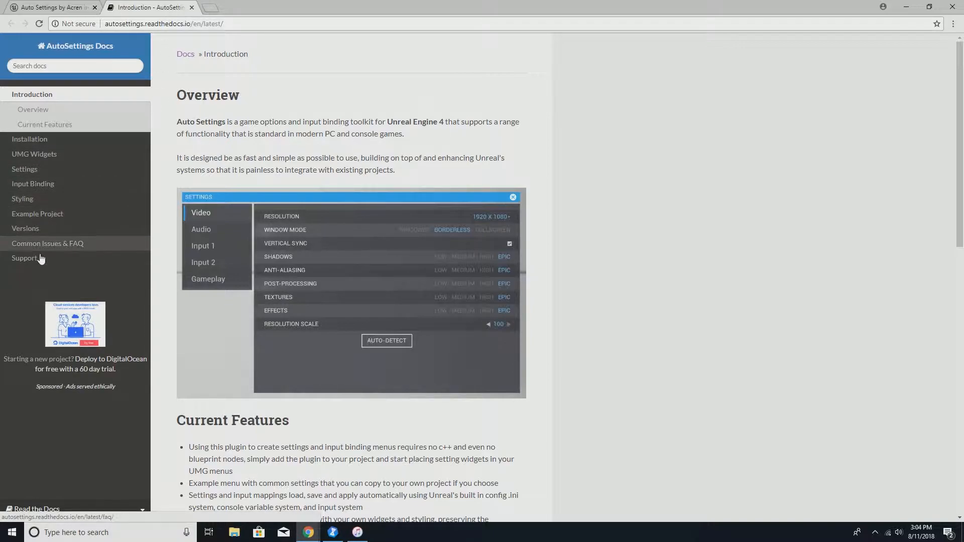
{"action": "left_click", "coordinate": [25, 228]}
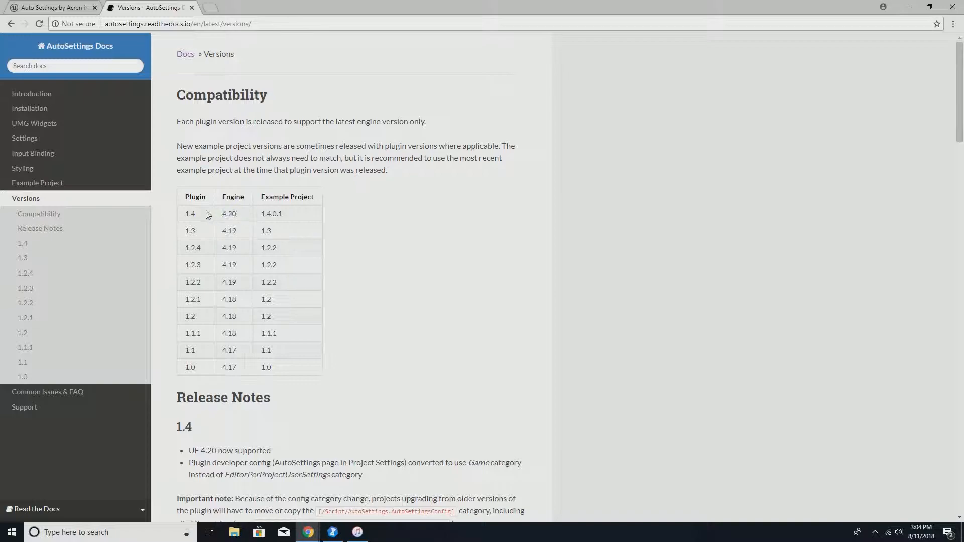
{"action": "double_click", "coordinate": [271, 213]}
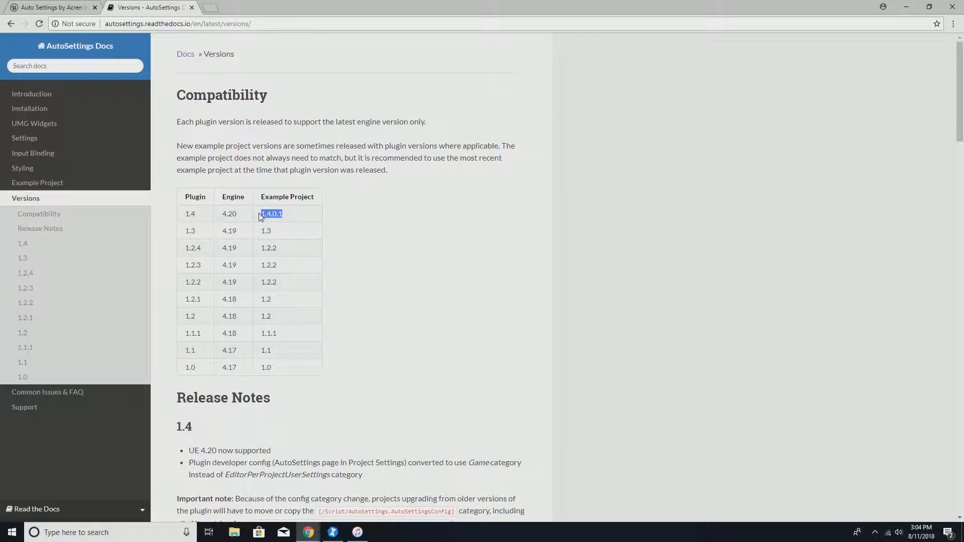
{"action": "mouse_move", "coordinate": [290, 222]}
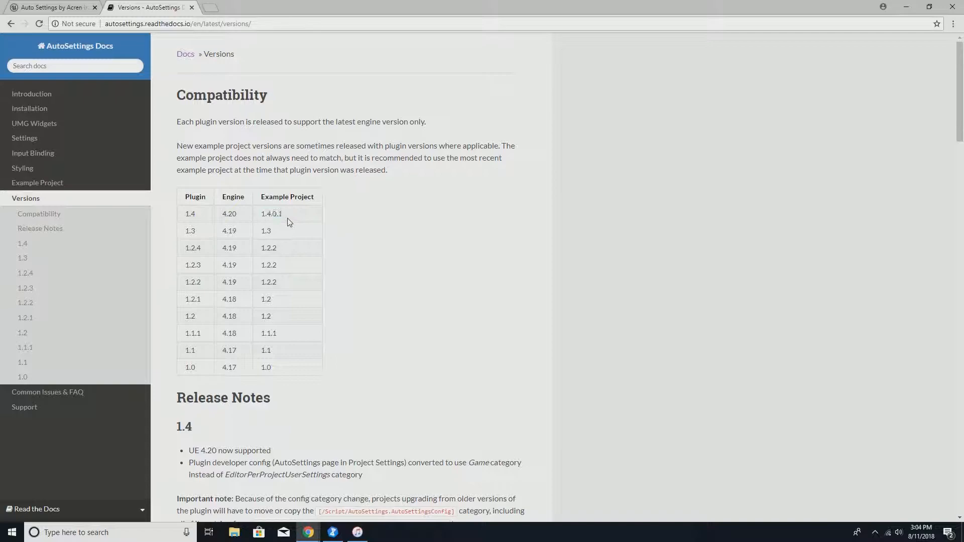
{"action": "mouse_move", "coordinate": [244, 195]}
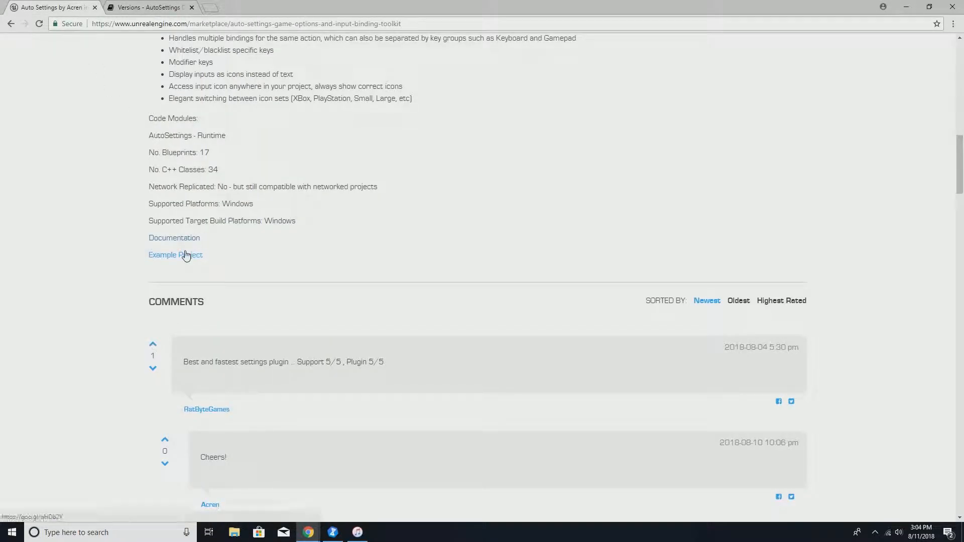
Open the Google Drive ExampleProject folder and bring the empty project folder window forward
{"action": "left_click", "coordinate": [175, 255]}
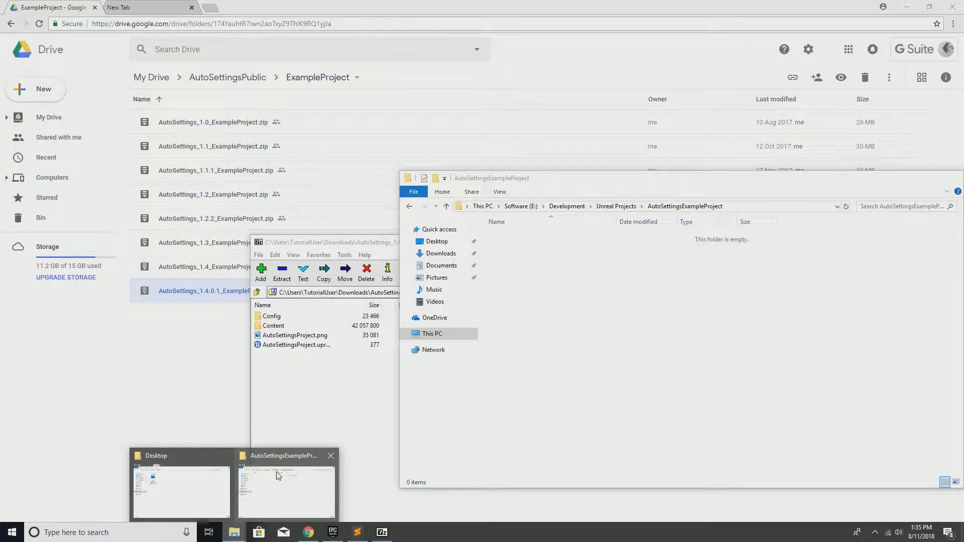
{"action": "left_click", "coordinate": [286, 492]}
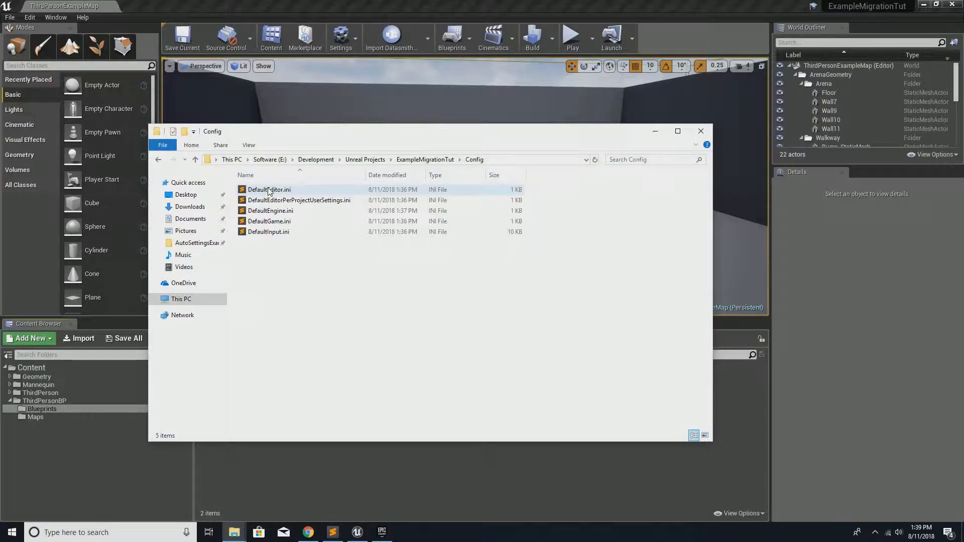
{"action": "mouse_move", "coordinate": [233, 532]}
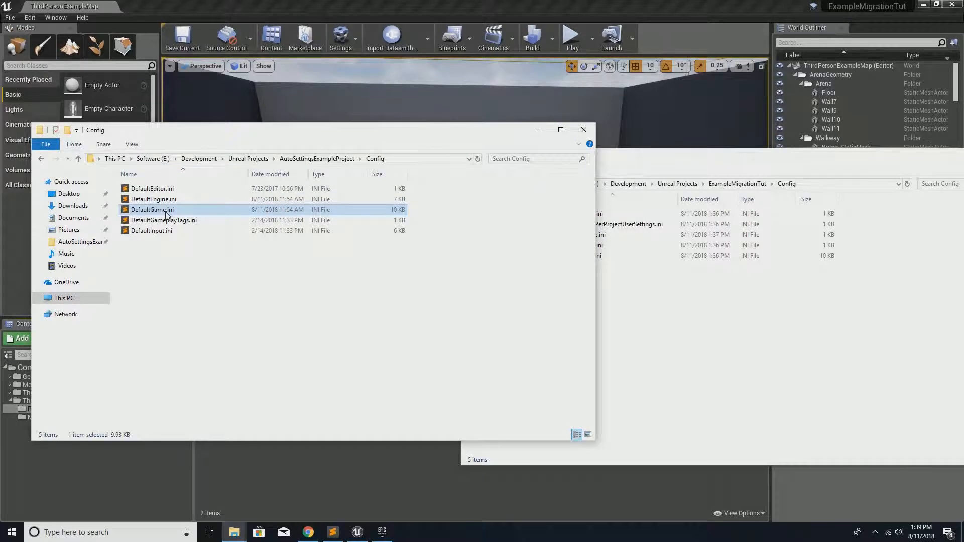
Copy the [/Script/AutoSettings.AutoSettingsConfig] block from the example DefaultGame.ini into ExampleMigrationTut's copy
{"action": "double_click", "coordinate": [152, 210]}
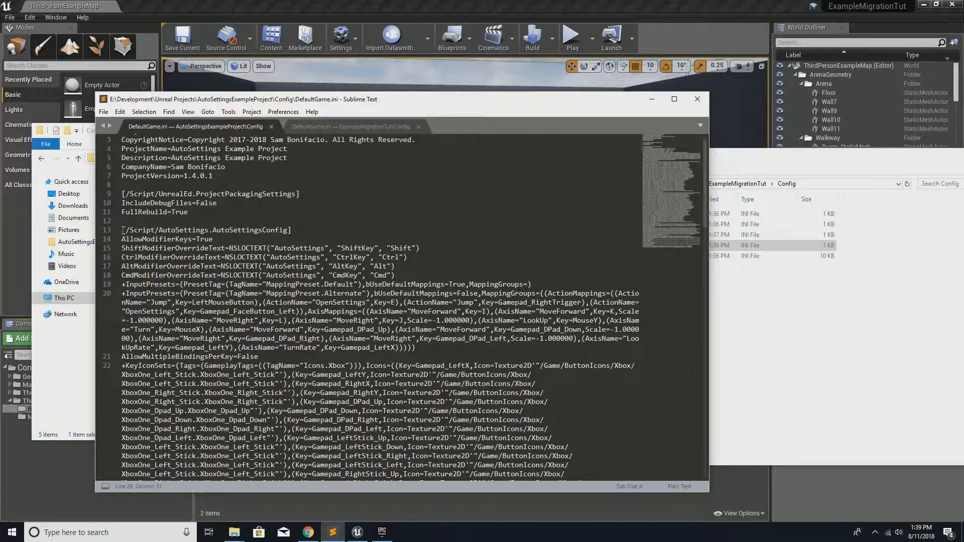
{"action": "scroll", "scroll_direction": "down", "scroll_amount": 3}
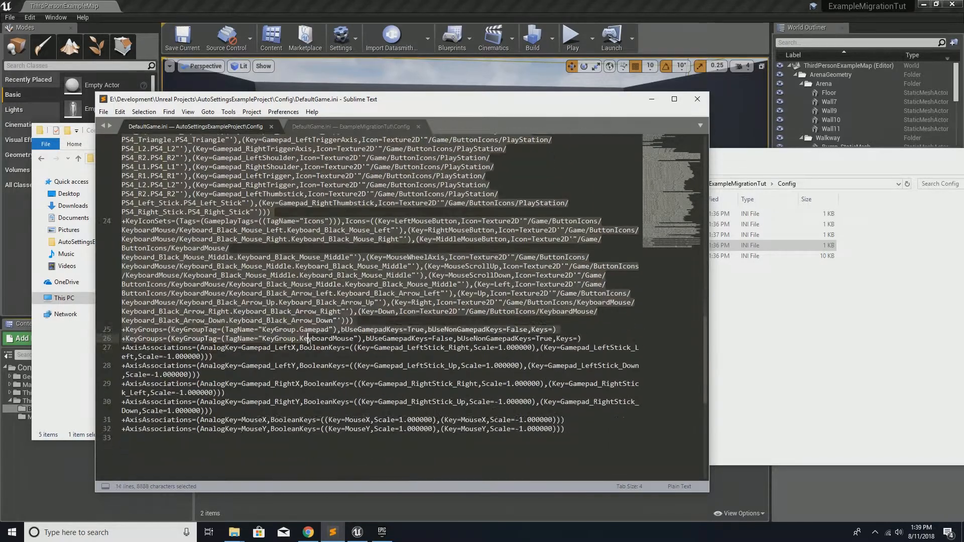
{"action": "key", "text": "ctrl+c"}
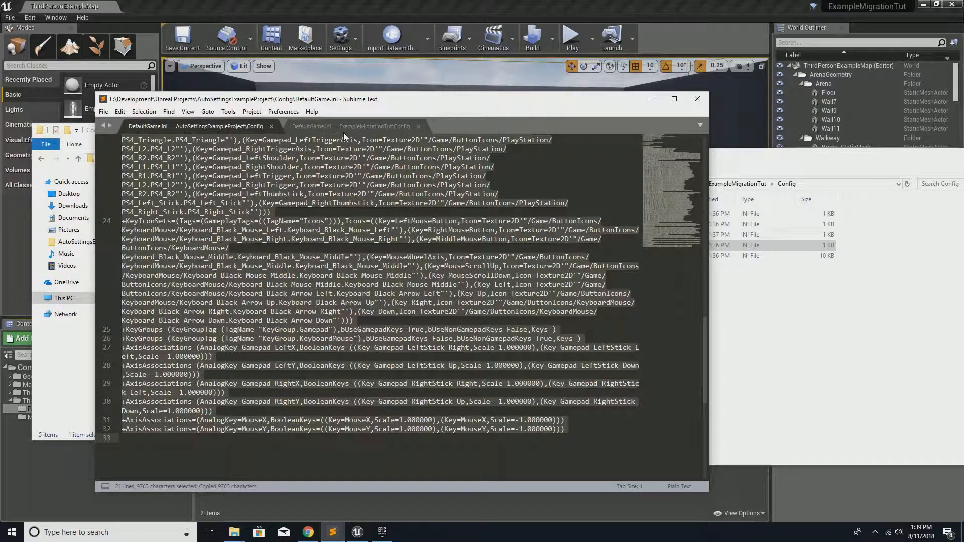
{"action": "left_click", "coordinate": [351, 126]}
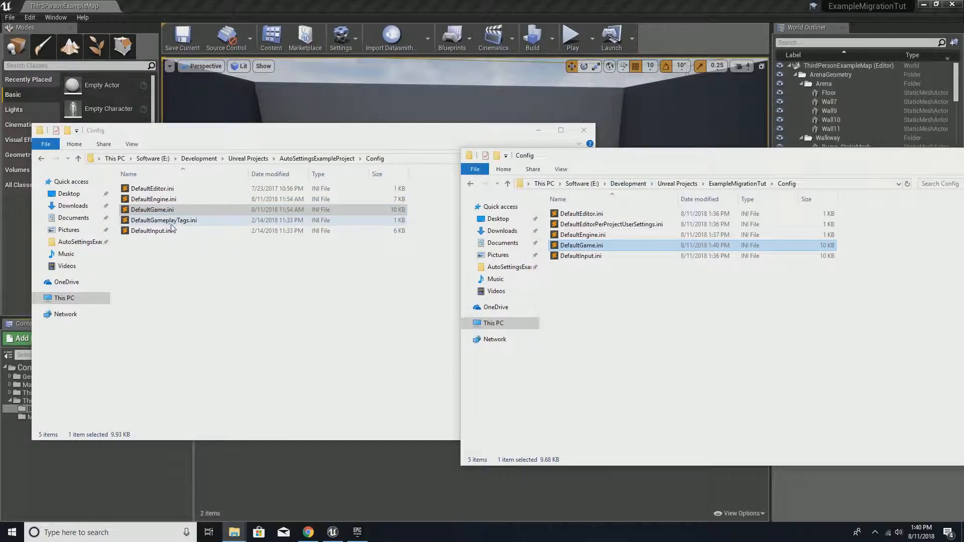
Review the Icons, KeyGroup and MappingPreset tags in the example DefaultGameplayTags.ini, then close Sublime
{"action": "double_click", "coordinate": [164, 219]}
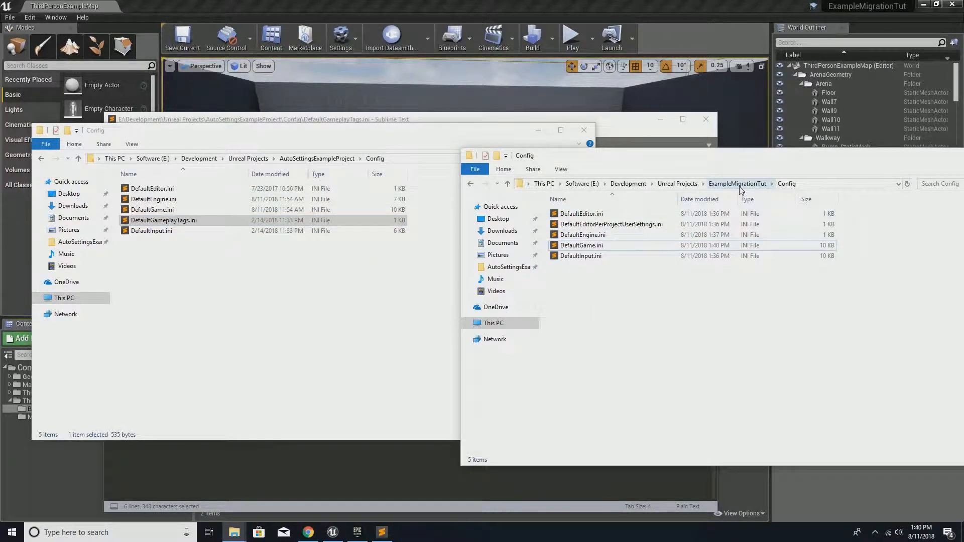
{"action": "left_click", "coordinate": [176, 272]}
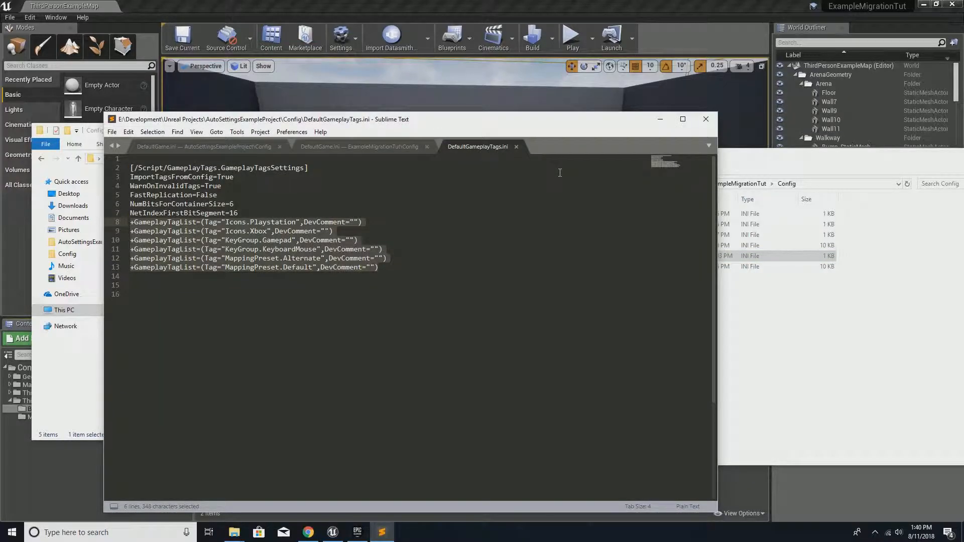
{"action": "mouse_move", "coordinate": [707, 118]}
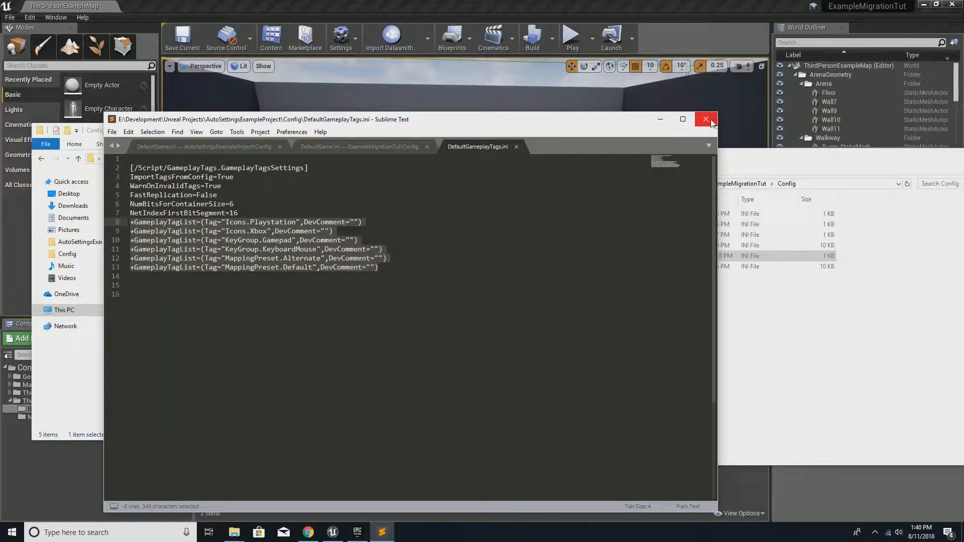
{"action": "left_click", "coordinate": [705, 120]}
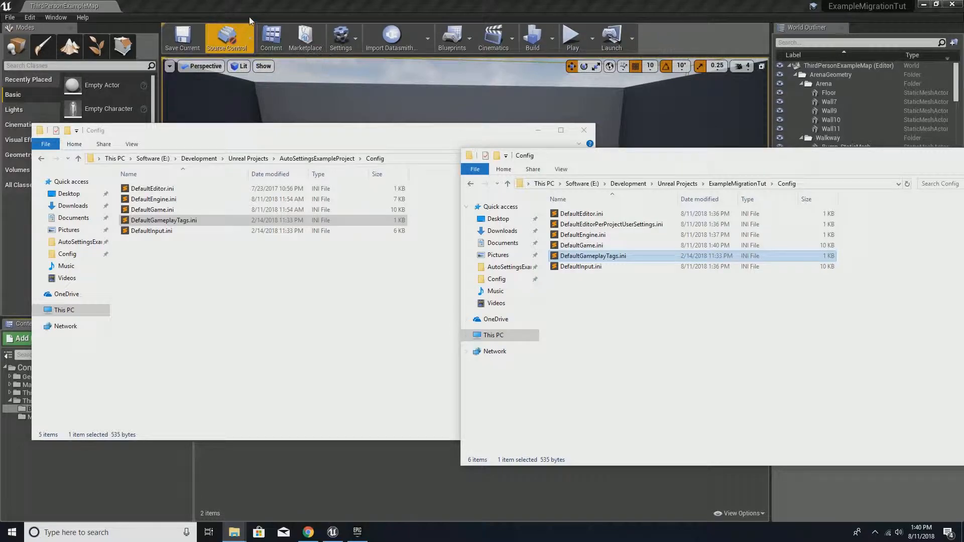
{"action": "mouse_move", "coordinate": [334, 532]}
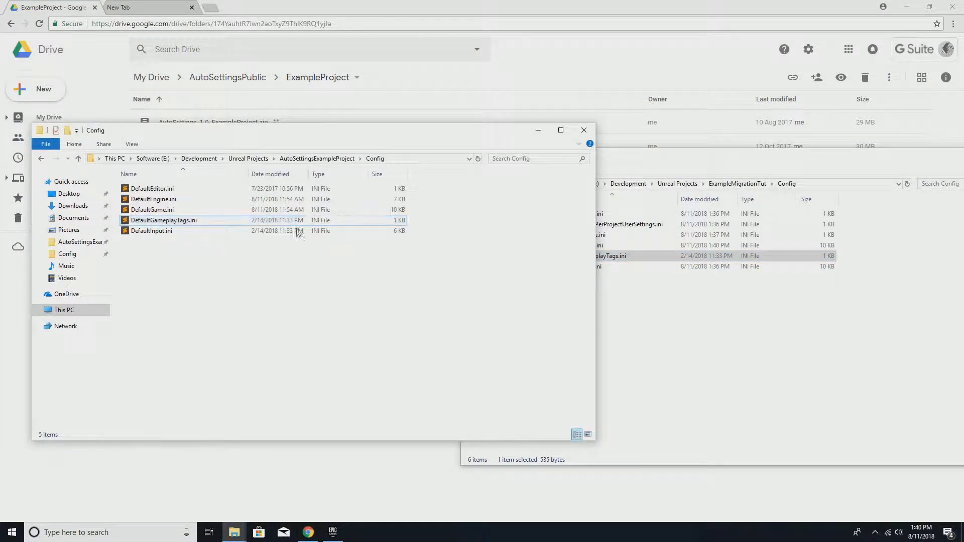
Launch AutoSettingsProject.uproject from the AutoSettingsExampleProject root folder
{"action": "left_click", "coordinate": [41, 158]}
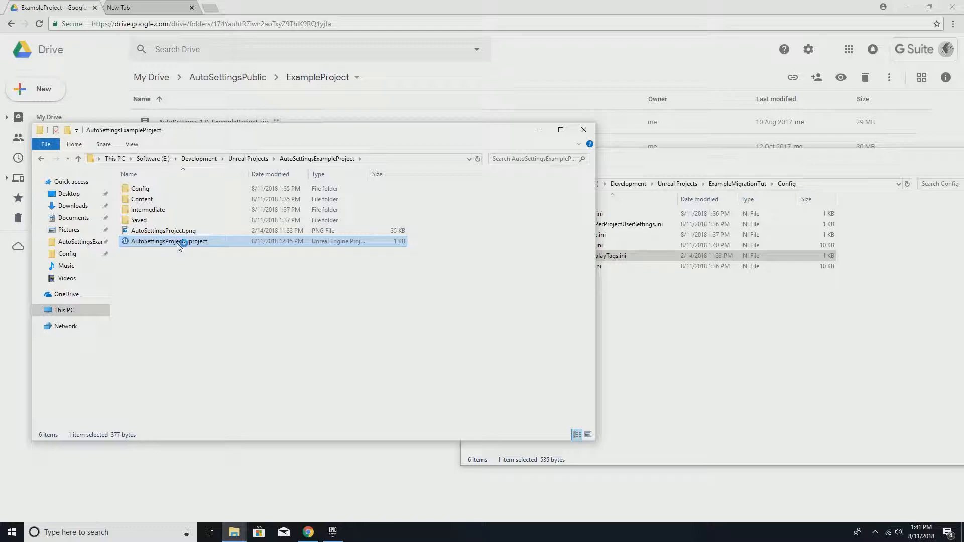
{"action": "double_click", "coordinate": [169, 241]}
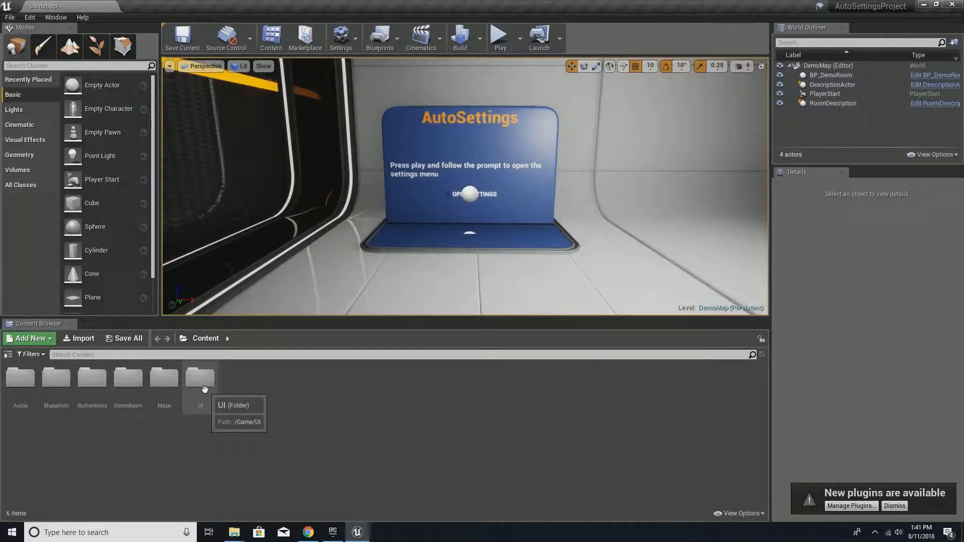
Migrate the SettingsUI widget blueprint to ExampleMigrationTut/Content and reveal the folder tree
{"action": "double_click", "coordinate": [200, 378]}
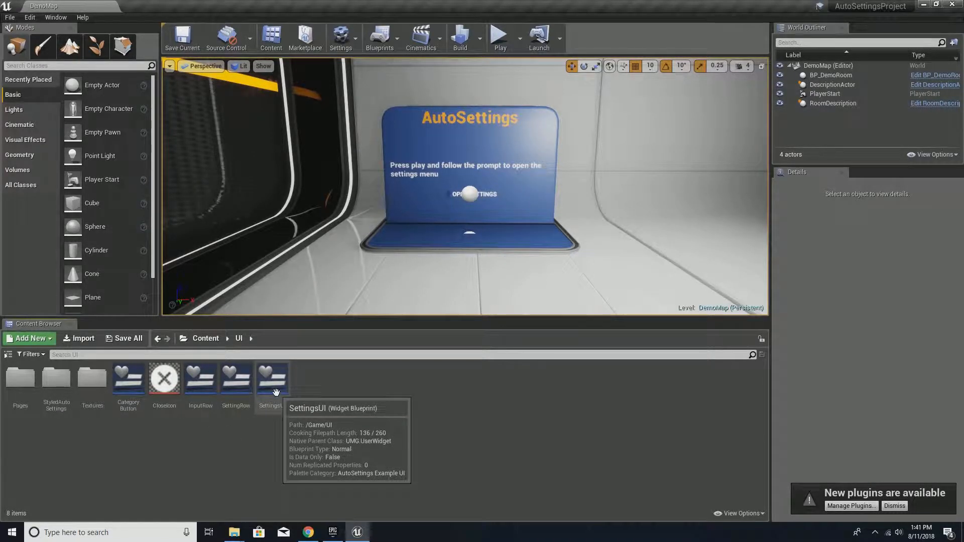
{"action": "right_click", "coordinate": [271, 378]}
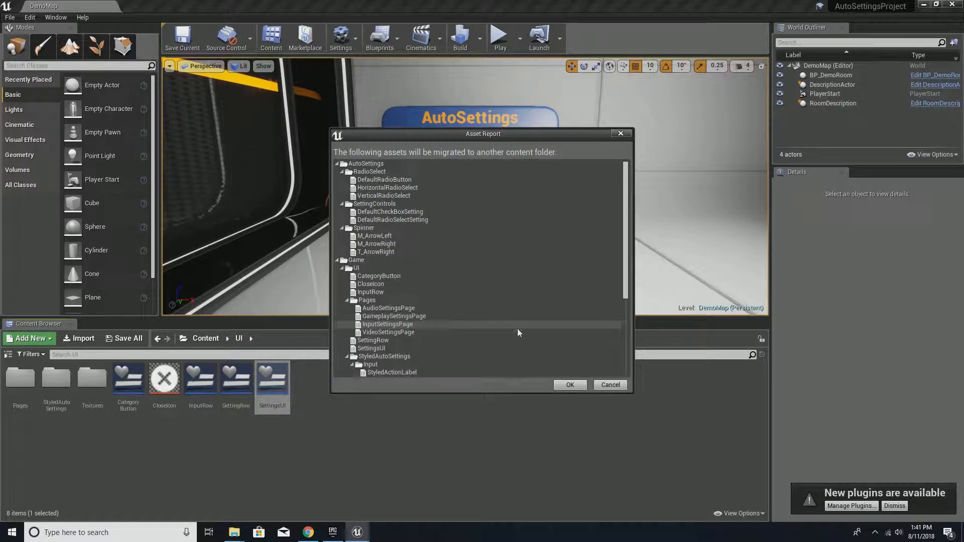
{"action": "left_click", "coordinate": [569, 384]}
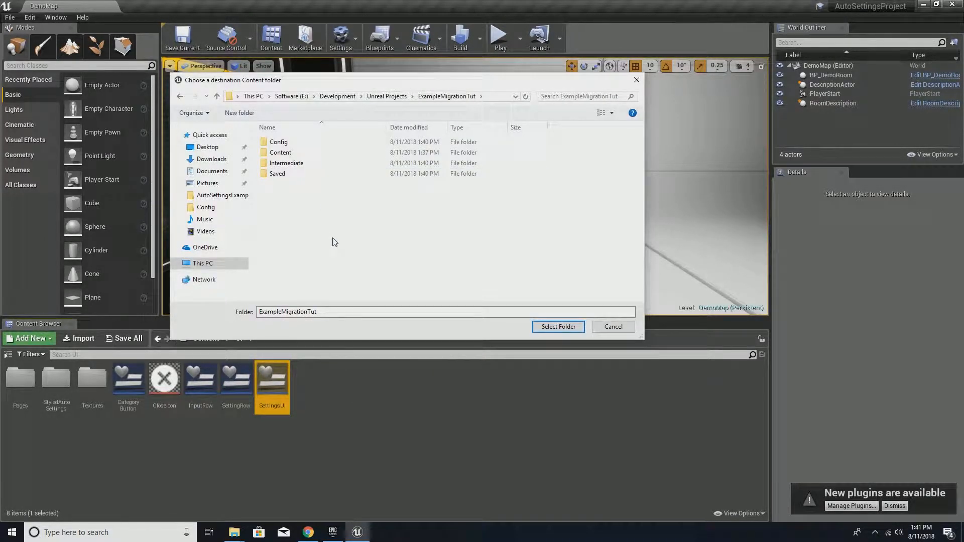
{"action": "left_click", "coordinate": [280, 153]}
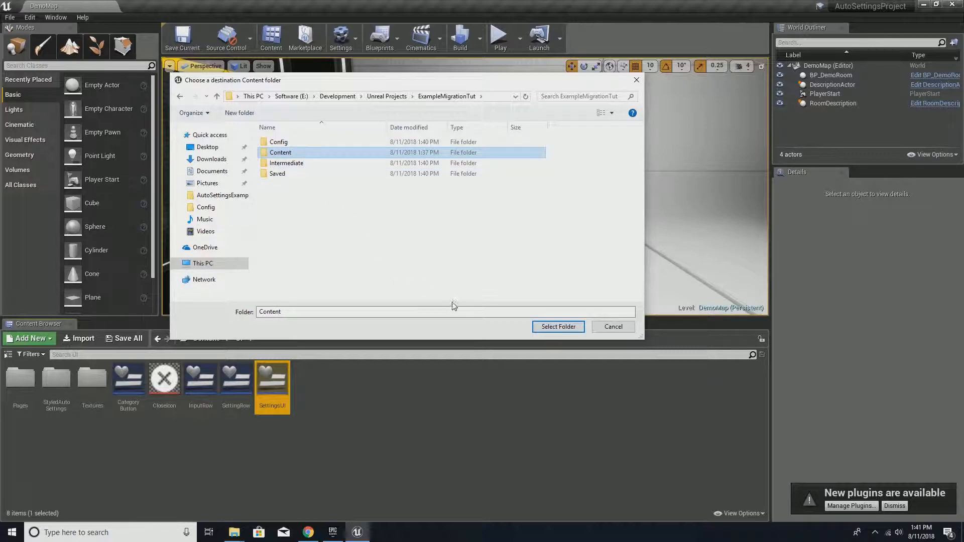
{"action": "left_click", "coordinate": [556, 327]}
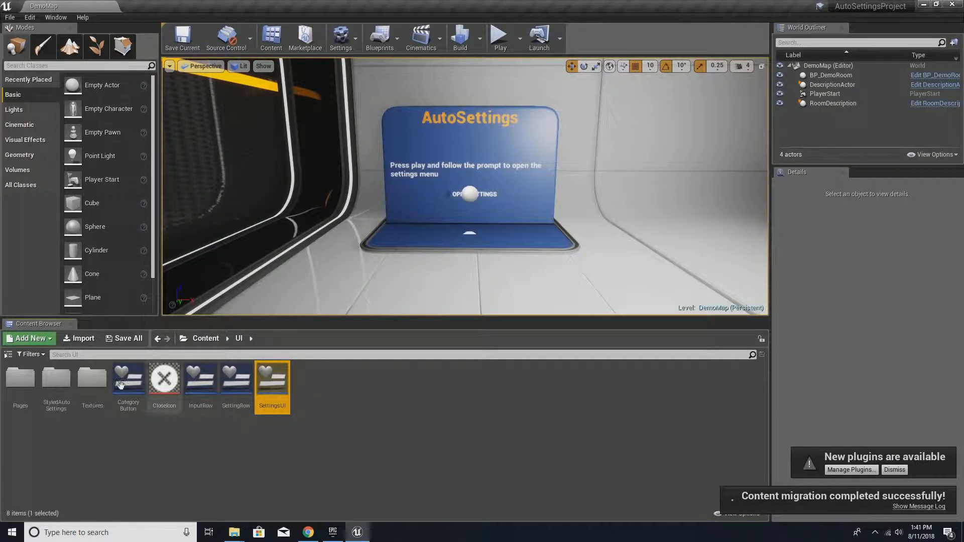
{"action": "left_click", "coordinate": [8, 358]}
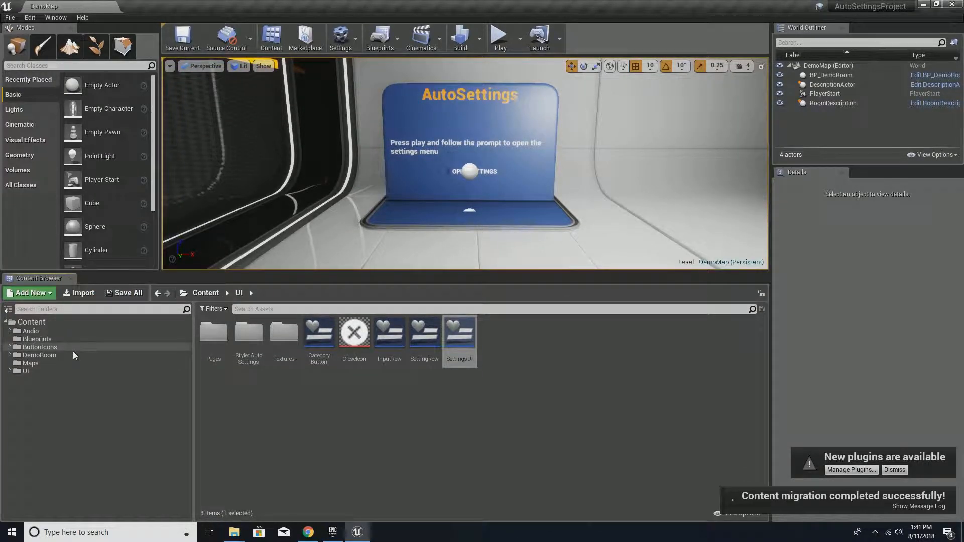
Migrate the ButtonIcons folder and its controller icon sets into ExampleMigrationTut/Content
{"action": "left_click", "coordinate": [40, 347]}
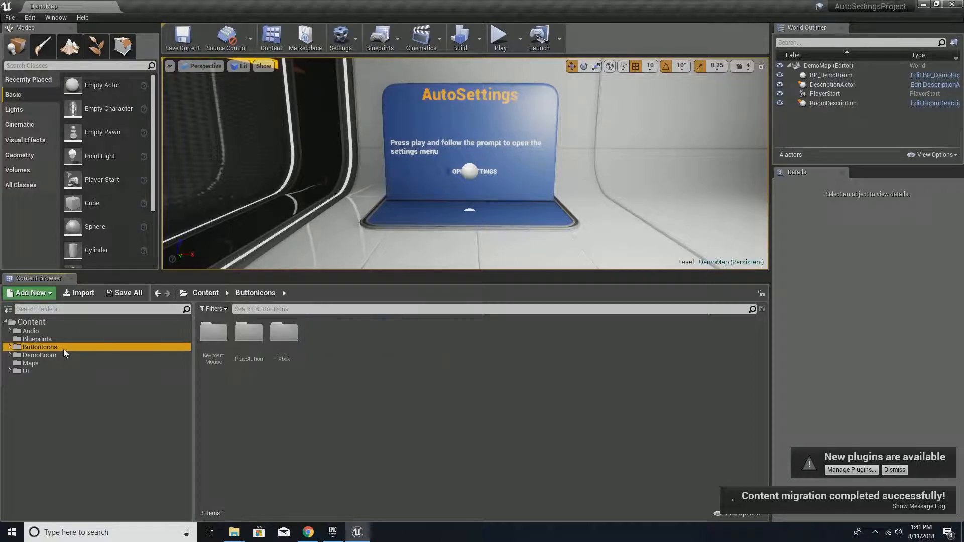
{"action": "right_click", "coordinate": [38, 347]}
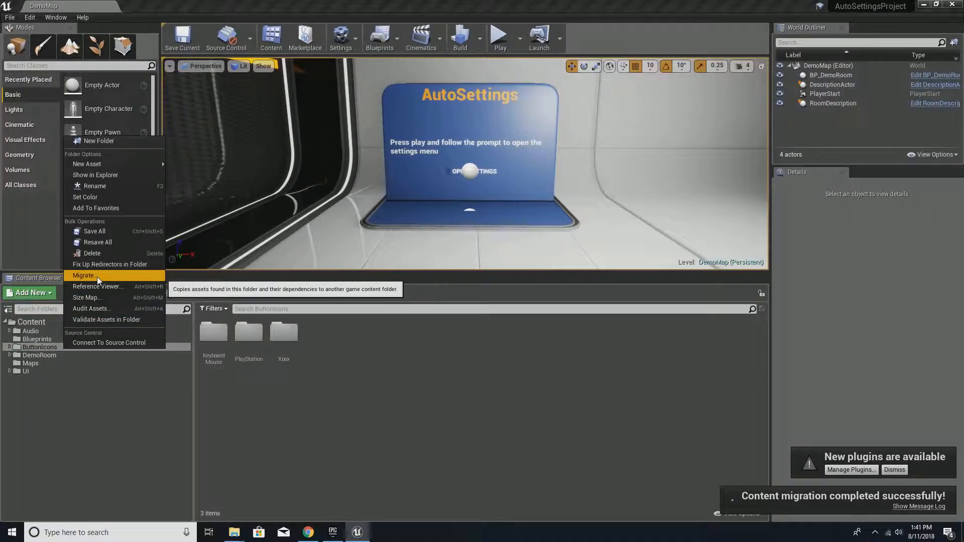
{"action": "left_click", "coordinate": [84, 275]}
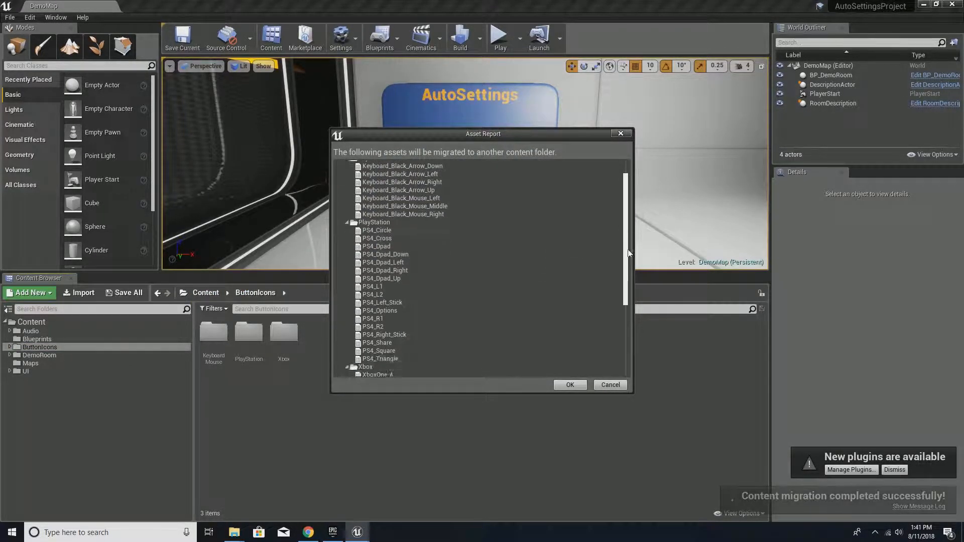
{"action": "left_click", "coordinate": [569, 385]}
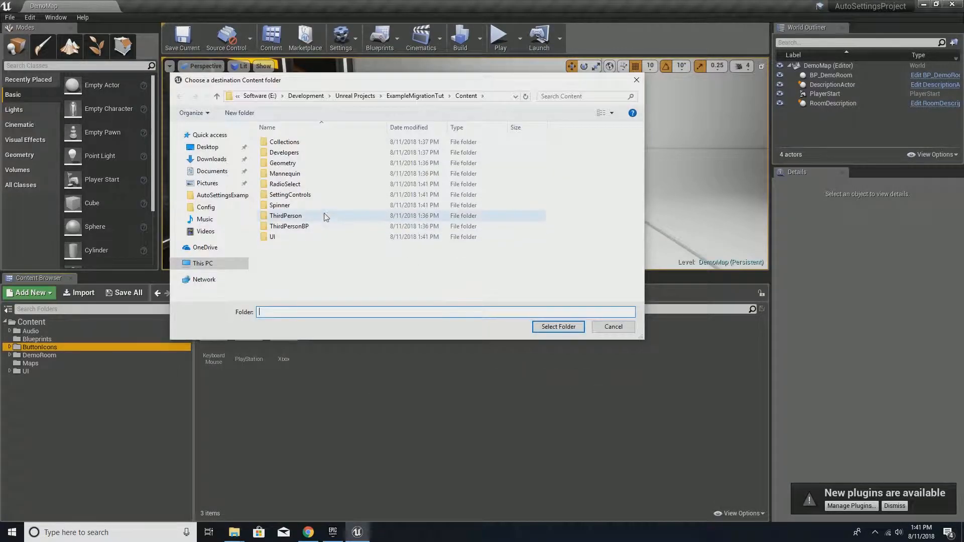
{"action": "left_click", "coordinate": [557, 327]}
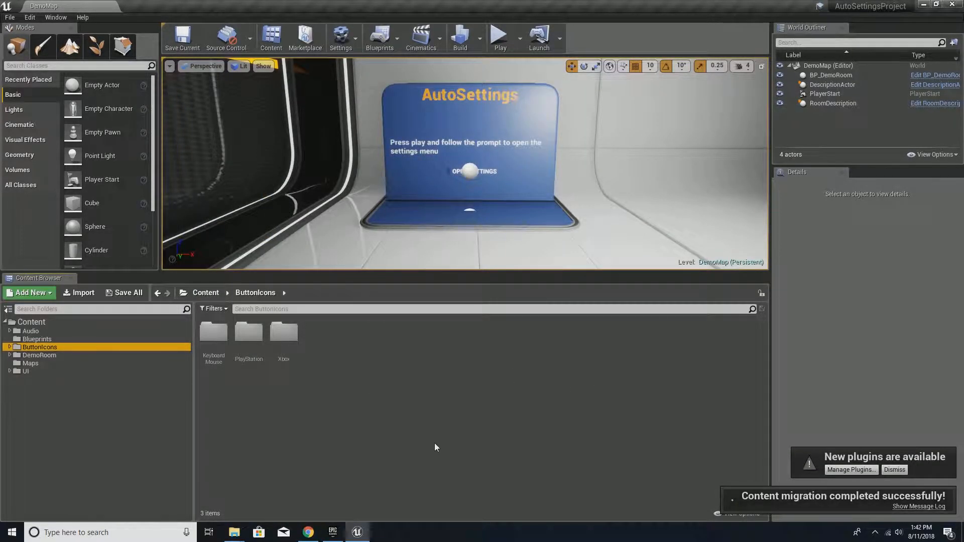
Switch to the ExampleMigrationTut editor window and select the migrated RadioSelect folder
{"action": "left_click", "coordinate": [234, 533]}
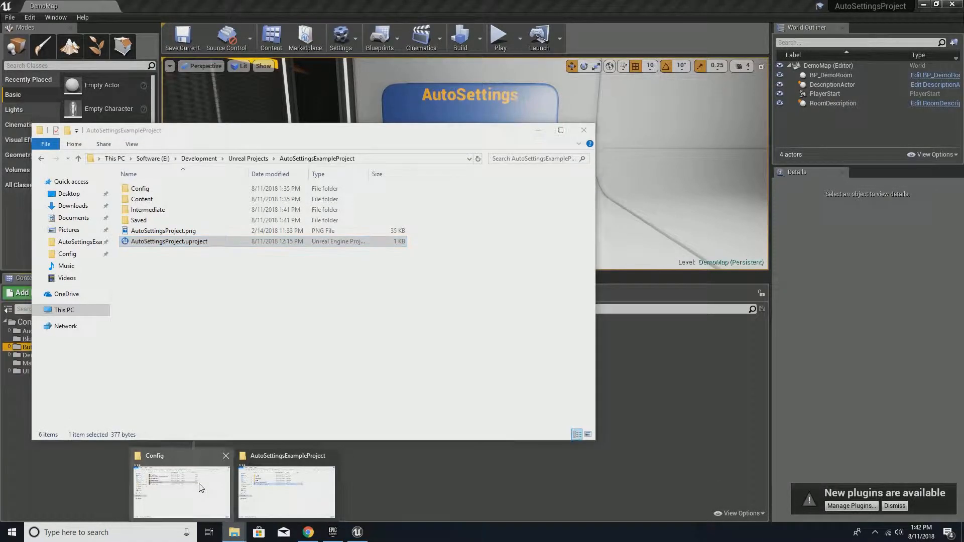
{"action": "left_click", "coordinate": [285, 489]}
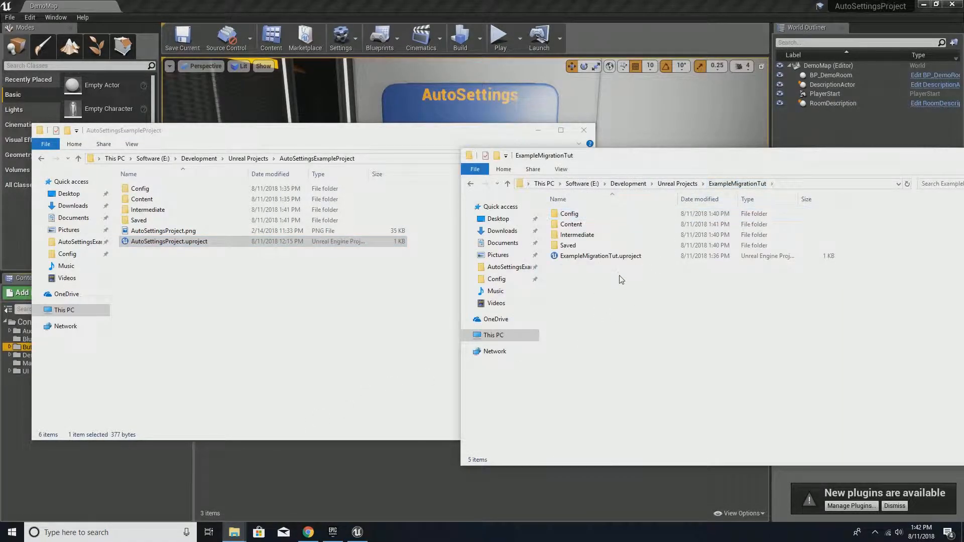
{"action": "left_click", "coordinate": [601, 256]}
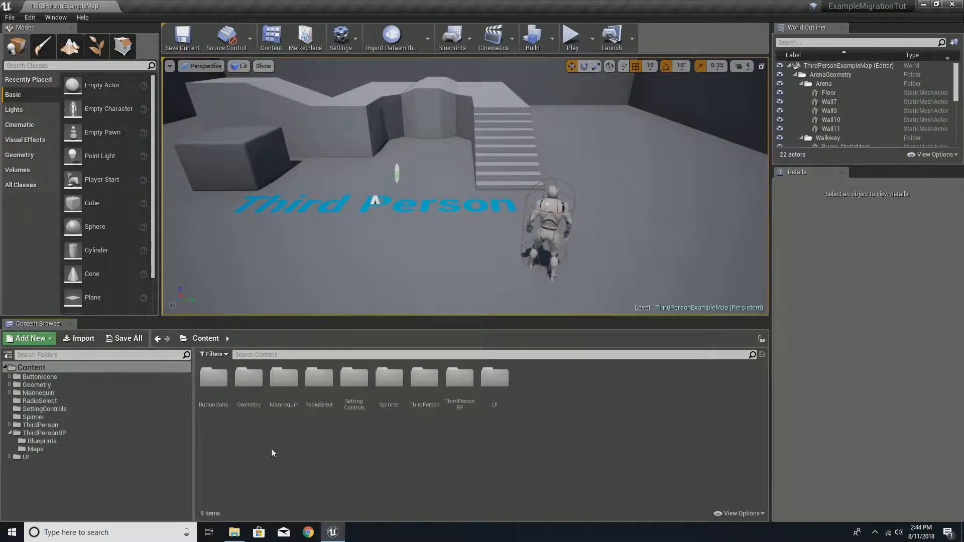
{"action": "left_click", "coordinate": [319, 377]}
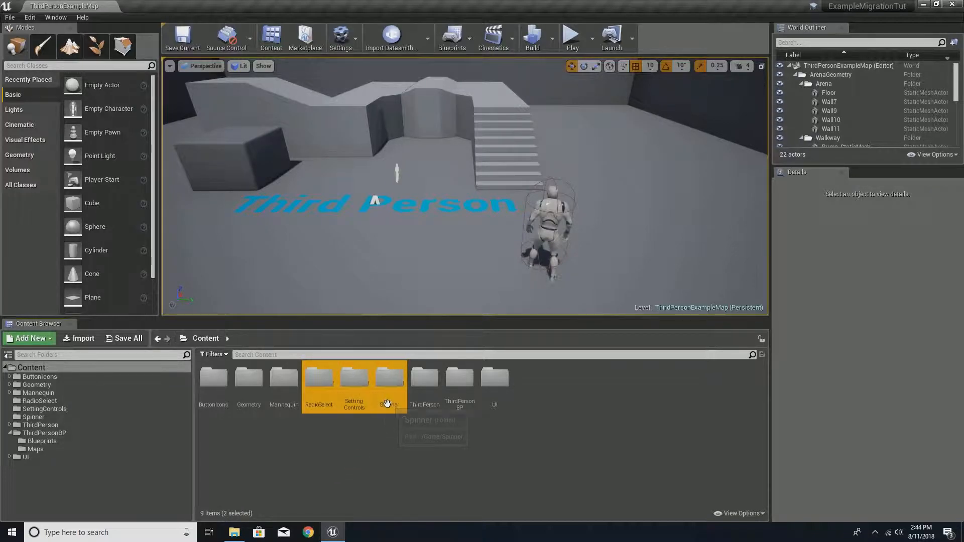
Delete the RadioSelect, SettingControls and Spinner folders, then browse to ThirdPersonBP Blueprints
{"action": "left_click", "coordinate": [389, 378]}
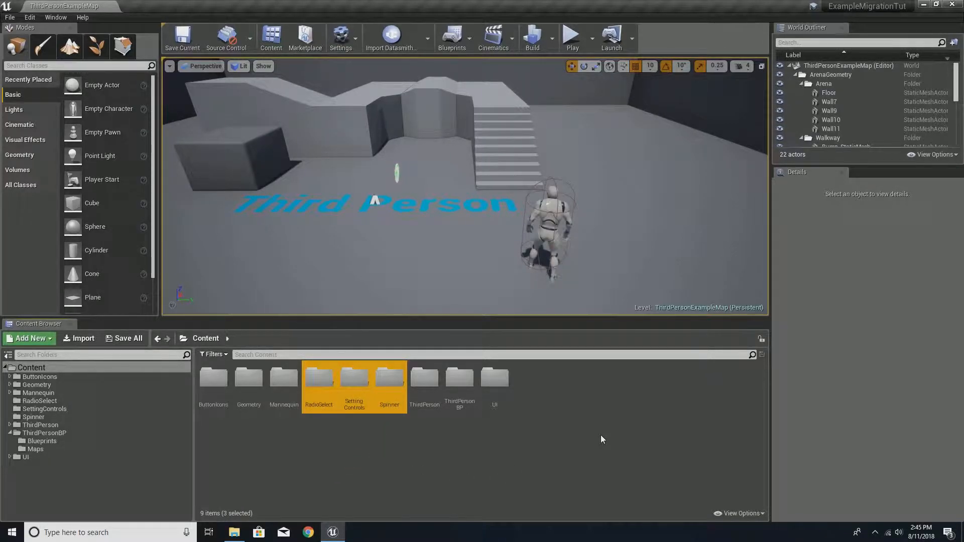
{"action": "key", "text": "delete"}
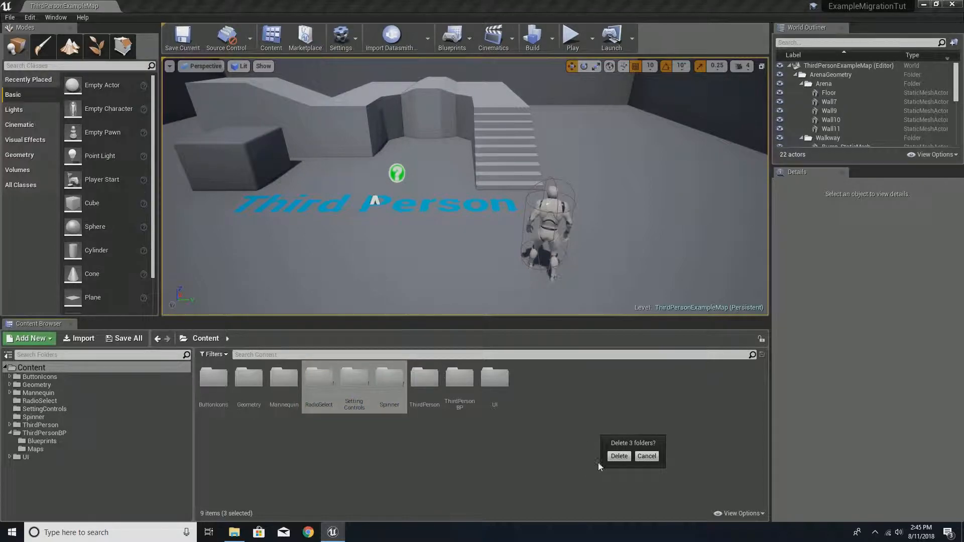
{"action": "left_click", "coordinate": [619, 455]}
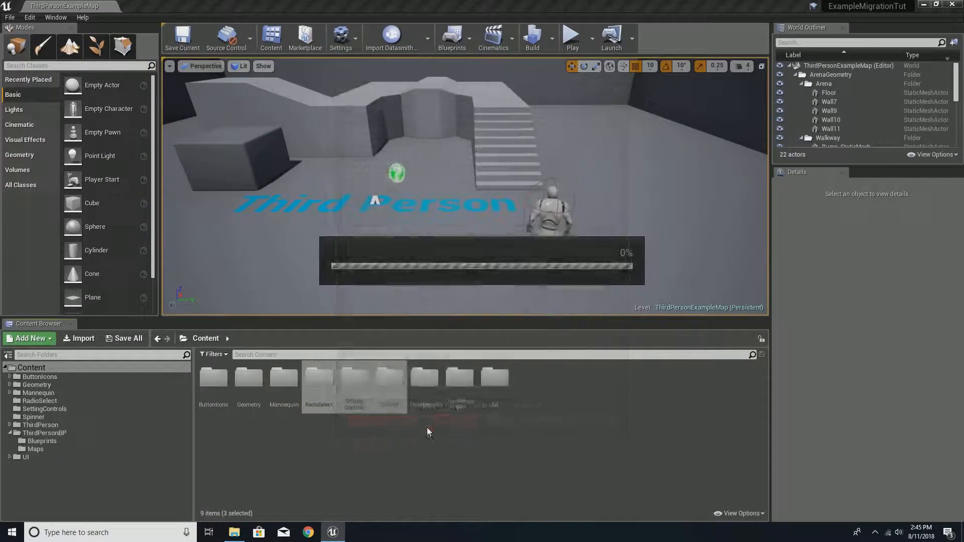
{"action": "left_click", "coordinate": [42, 441]}
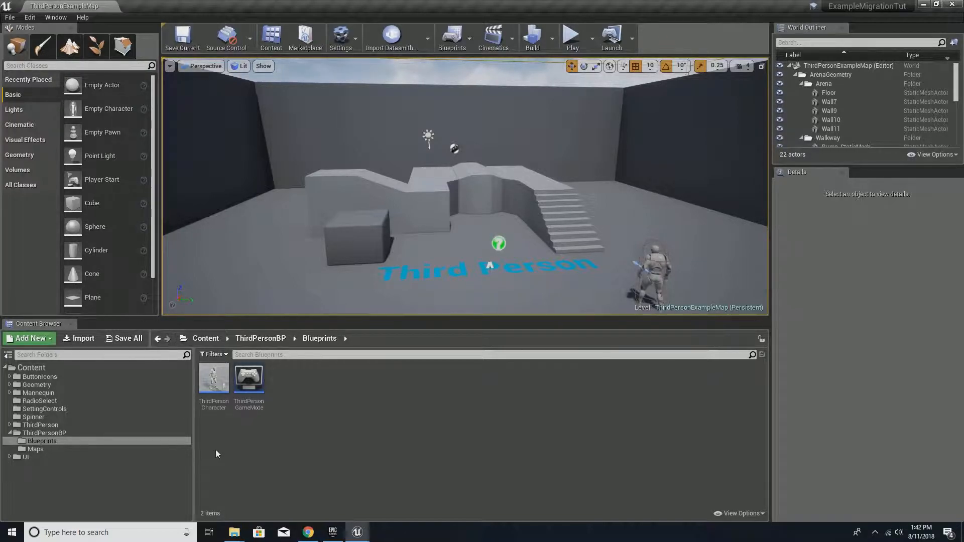
{"action": "mouse_move", "coordinate": [241, 448]}
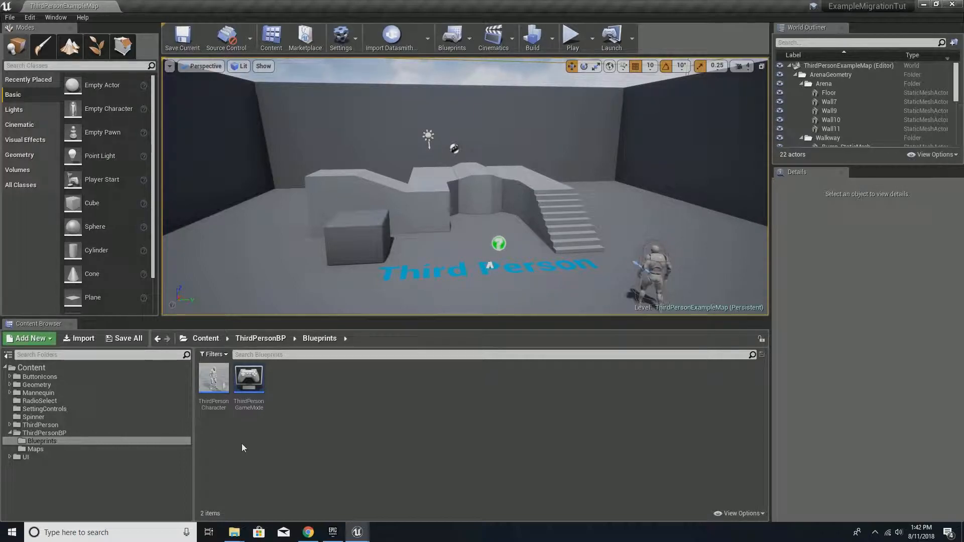
{"action": "mouse_move", "coordinate": [339, 404]}
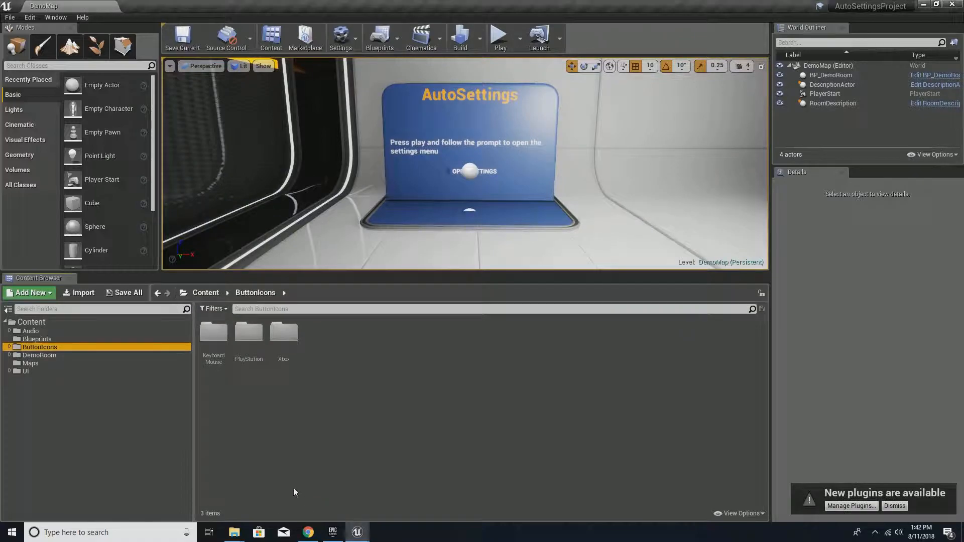
Open the DemoPlayerController blueprint from AutoSettingsProject's Blueprints folder to reach its Event Graph
{"action": "left_click", "coordinate": [35, 339]}
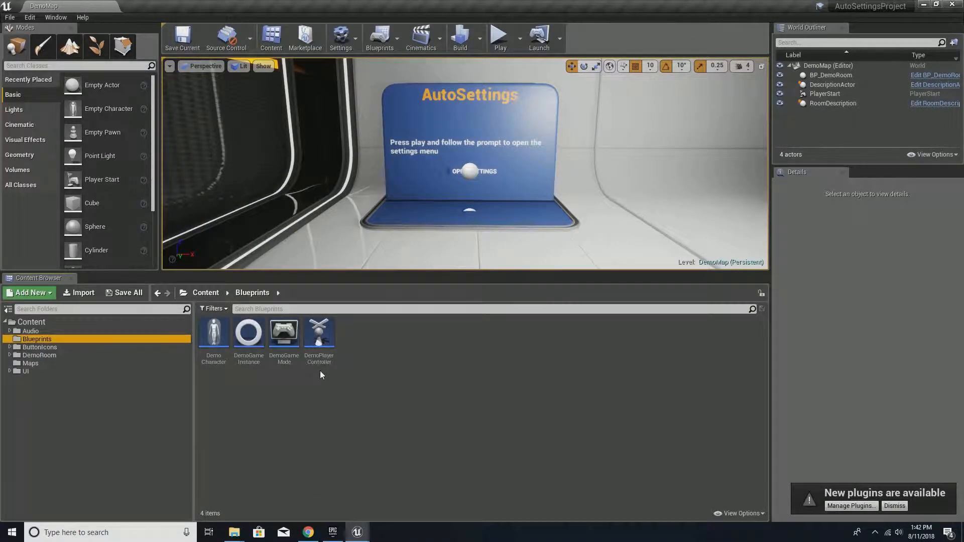
{"action": "double_click", "coordinate": [318, 332]}
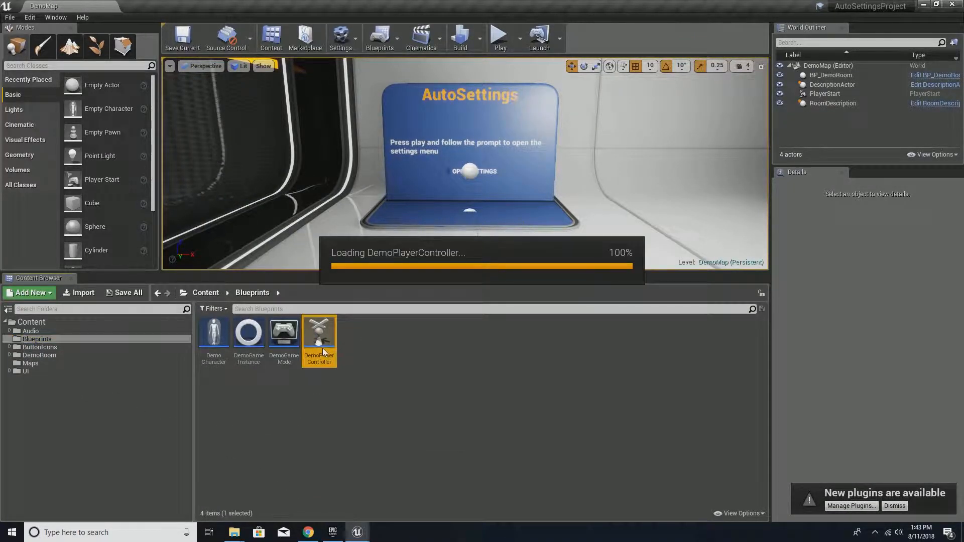
{"action": "double_click", "coordinate": [319, 332]}
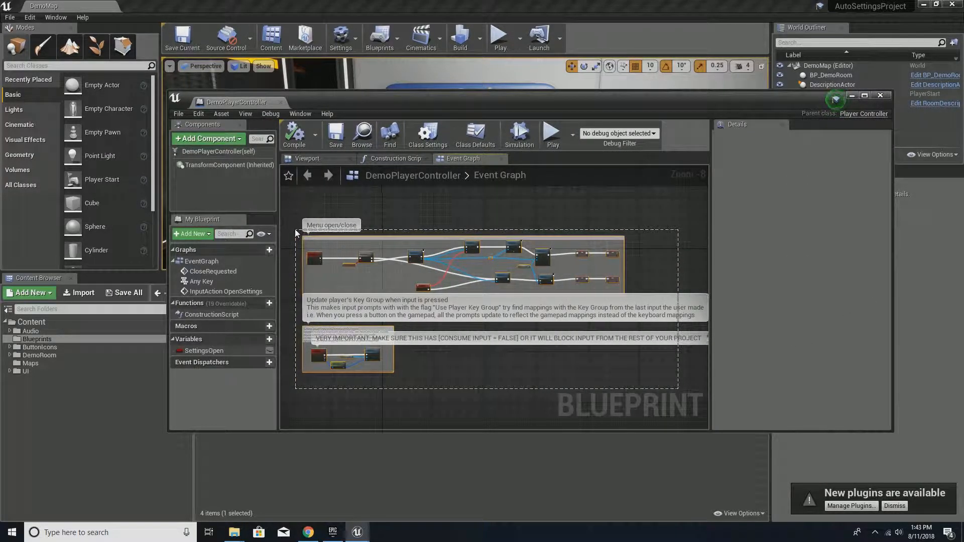
{"action": "mouse_move", "coordinate": [356, 532]}
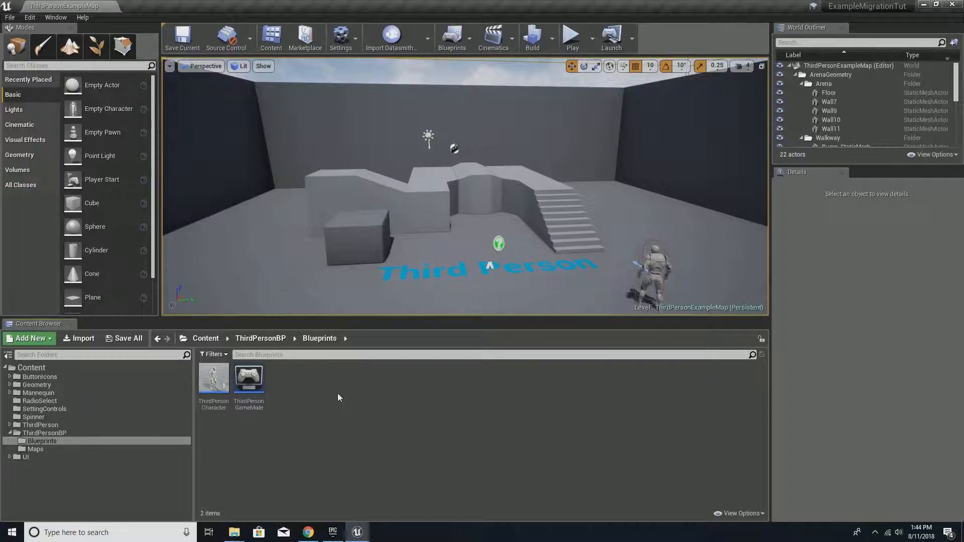
Add a Player Controller Blueprint Class named ThirdPersonPlayerController and open it
{"action": "left_click", "coordinate": [29, 338]}
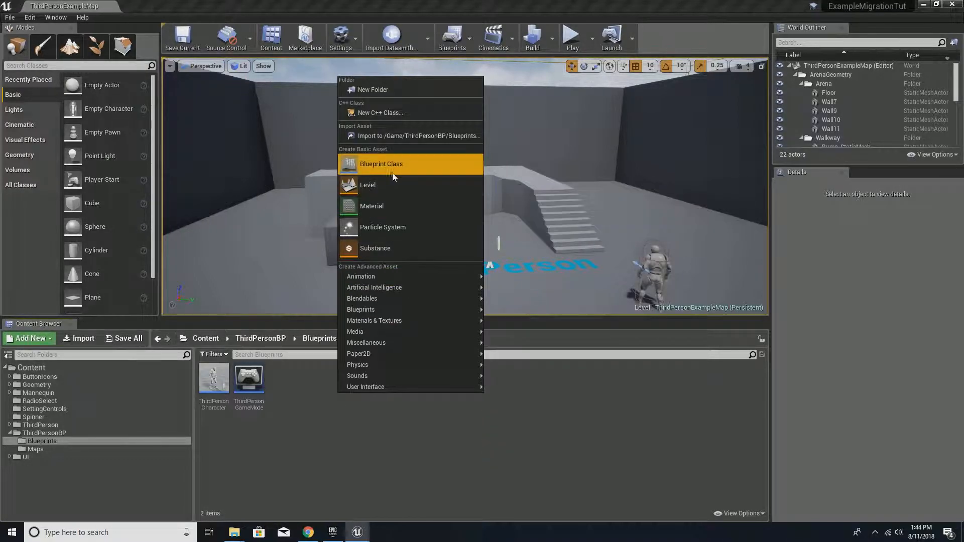
{"action": "left_click", "coordinate": [381, 164]}
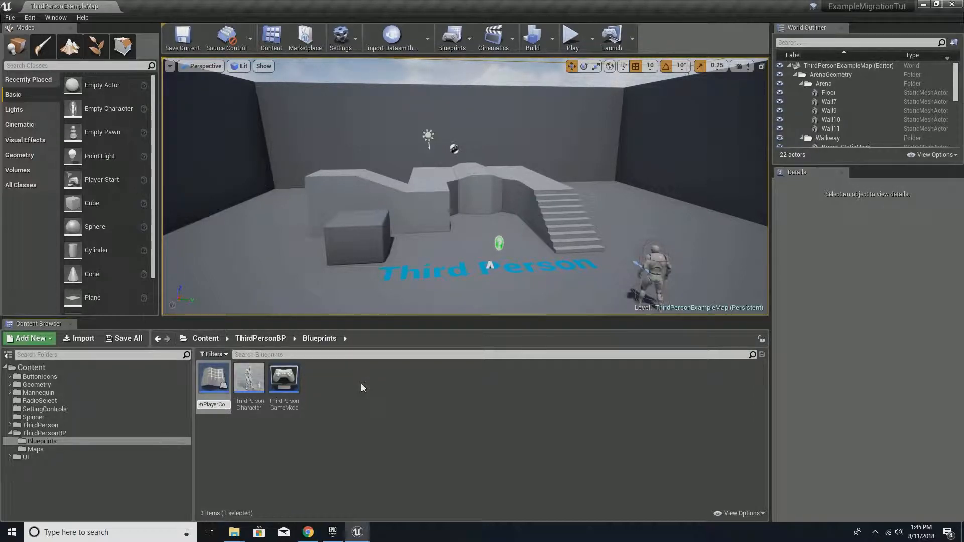
{"action": "left_click", "coordinate": [285, 384]}
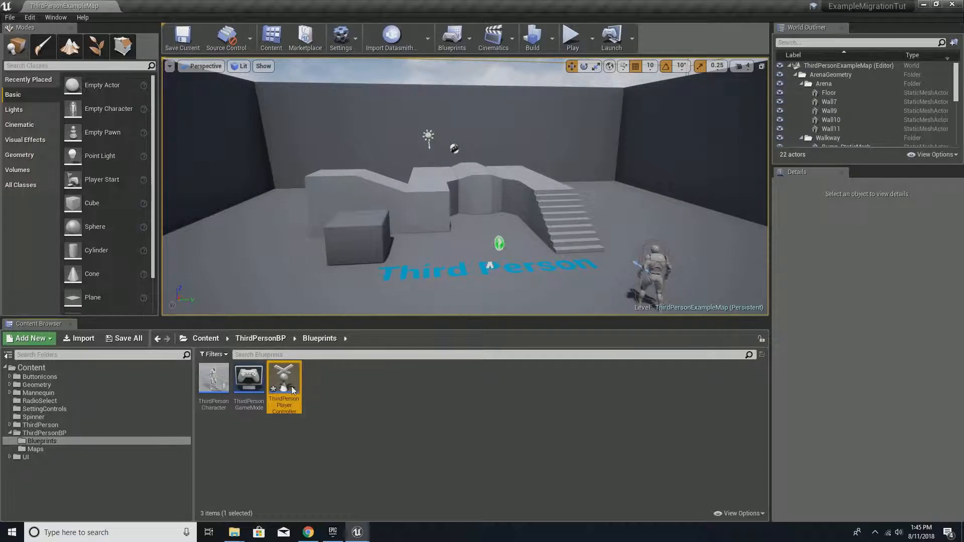
{"action": "double_click", "coordinate": [285, 381]}
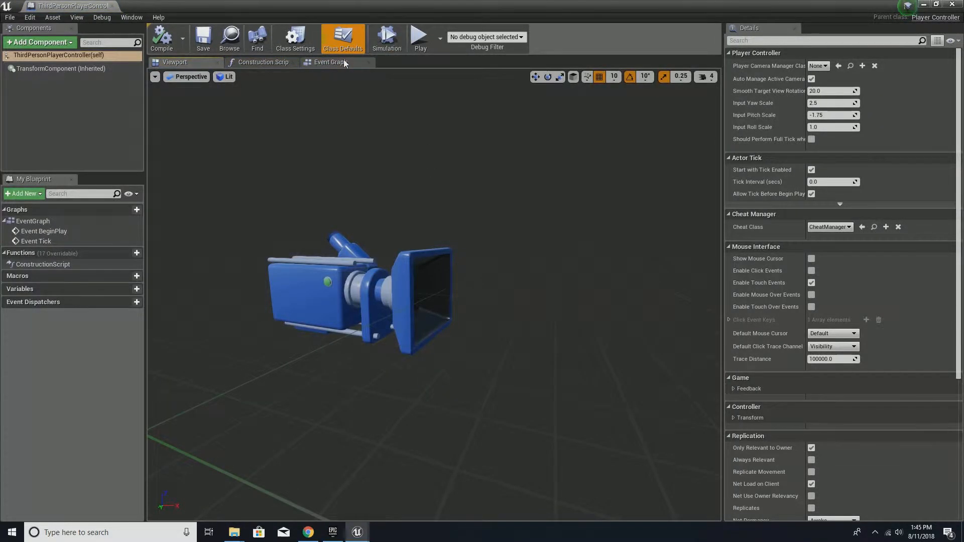
Paste the menu nodes into the Event Graph, set Create Widget class to SettingsUI, and compile
{"action": "left_click", "coordinate": [331, 61]}
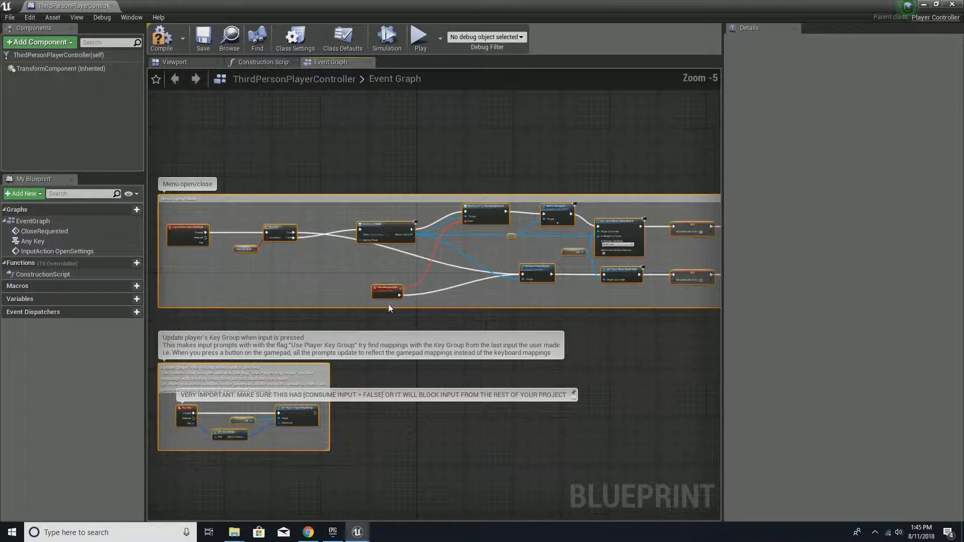
{"action": "left_click", "coordinate": [203, 38]}
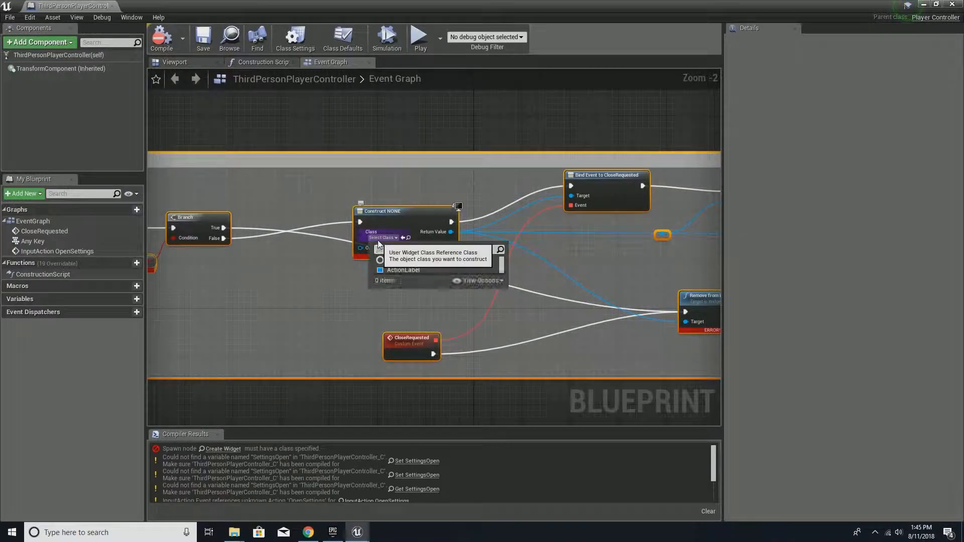
{"action": "type", "text": "settings"}
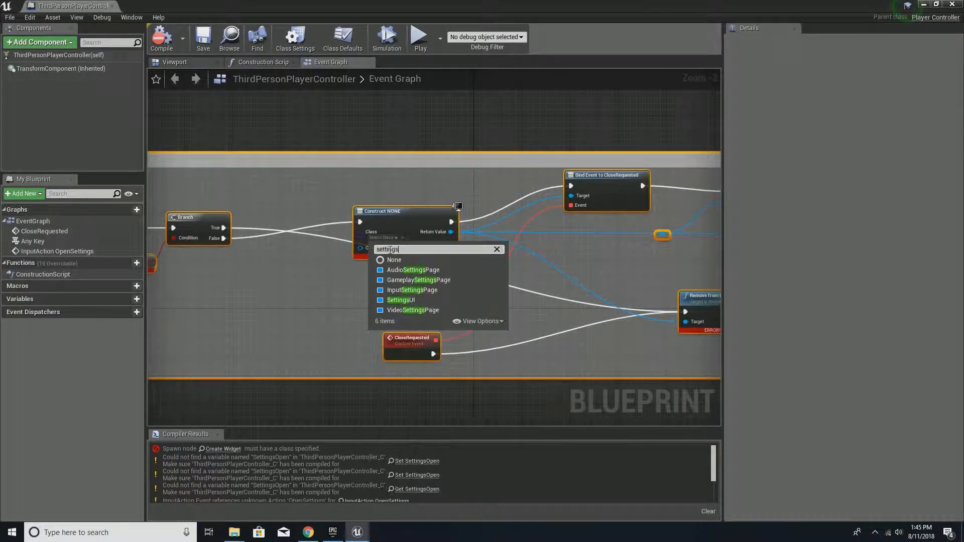
{"action": "left_click", "coordinate": [401, 300]}
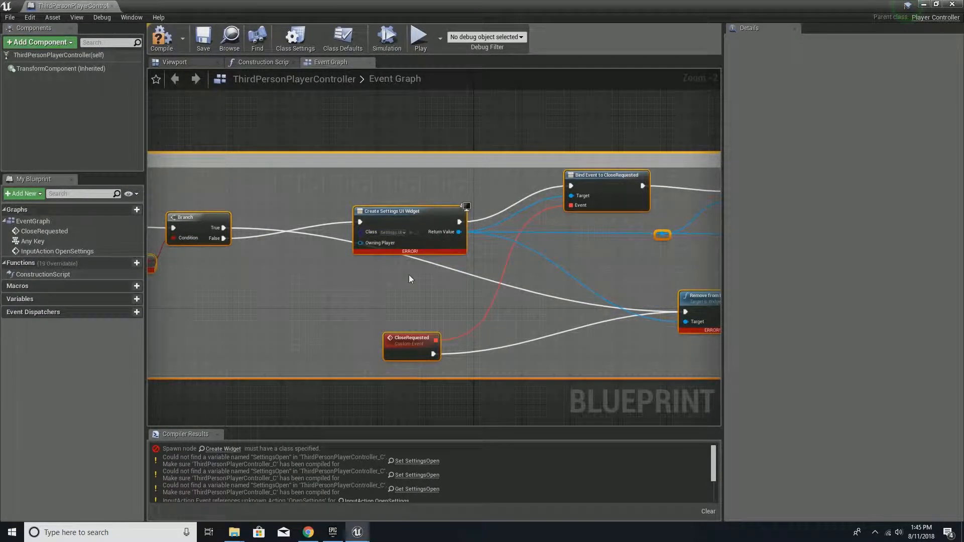
{"action": "scroll", "scroll_direction": "down", "scroll_amount": 3}
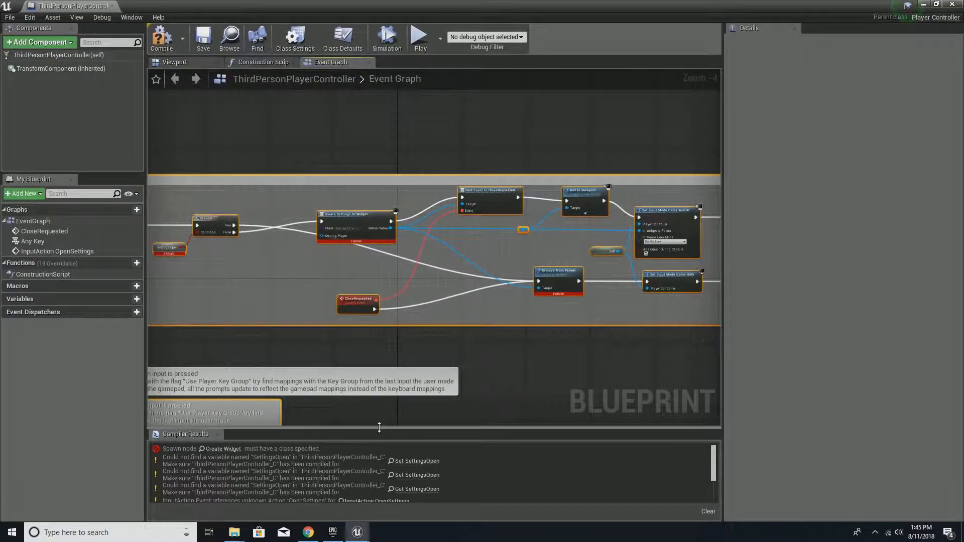
{"action": "left_click", "coordinate": [161, 39]}
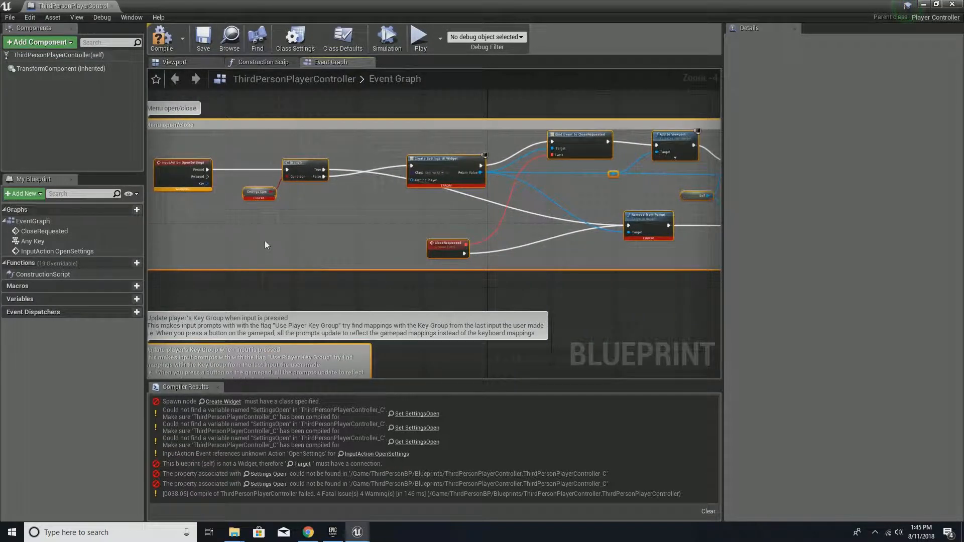
{"action": "left_click", "coordinate": [162, 38]}
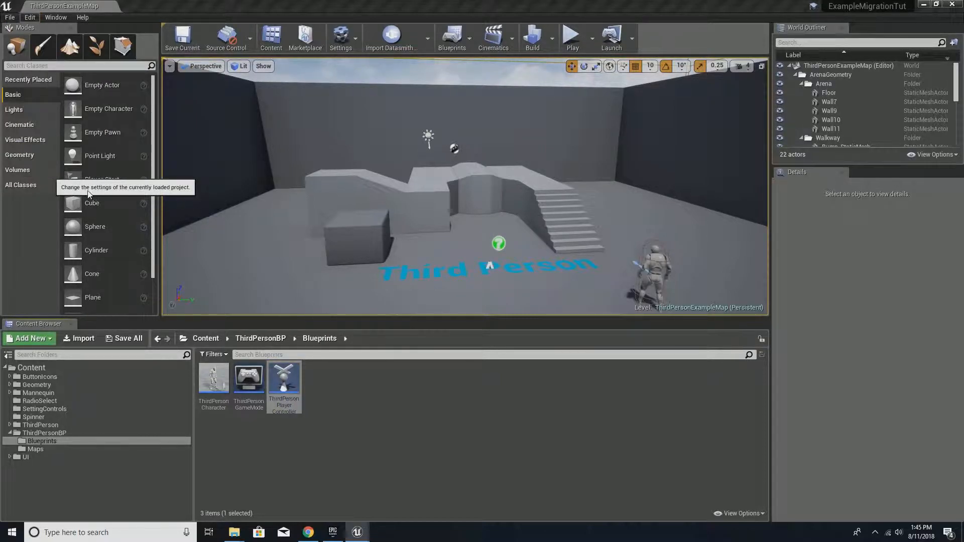
Add an OpenSettings action mapping in Project Settings Input, bound to E and Gamepad Special Right
{"action": "left_click", "coordinate": [341, 37]}
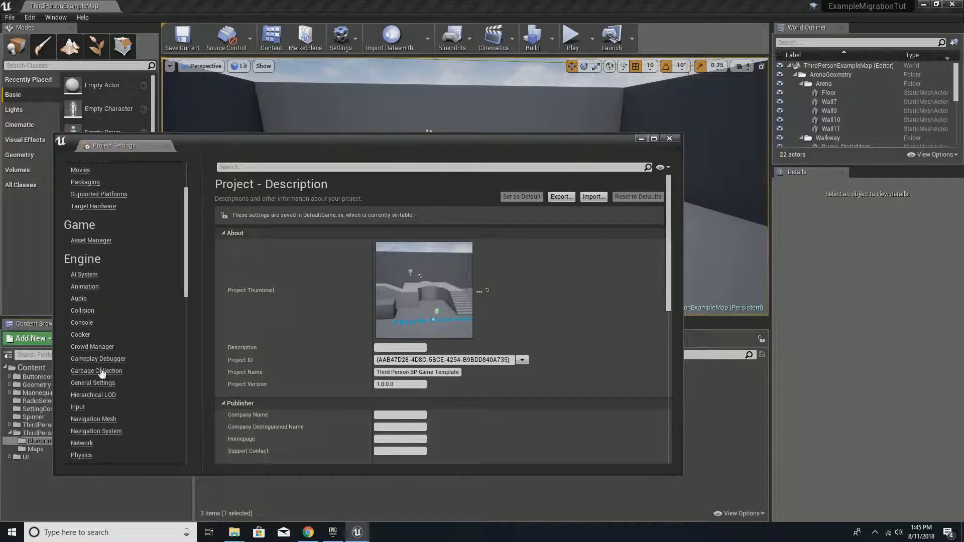
{"action": "left_click", "coordinate": [77, 406]}
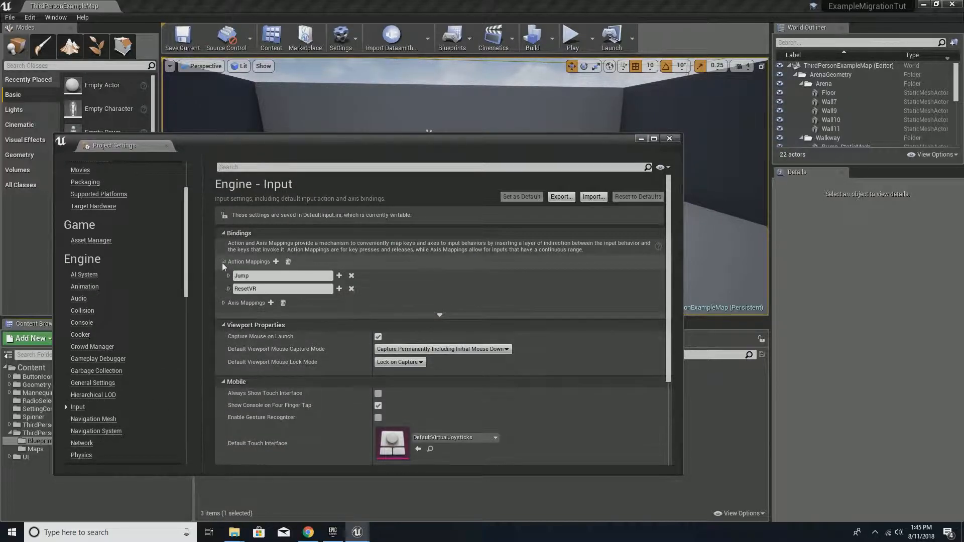
{"action": "left_click", "coordinate": [275, 261]}
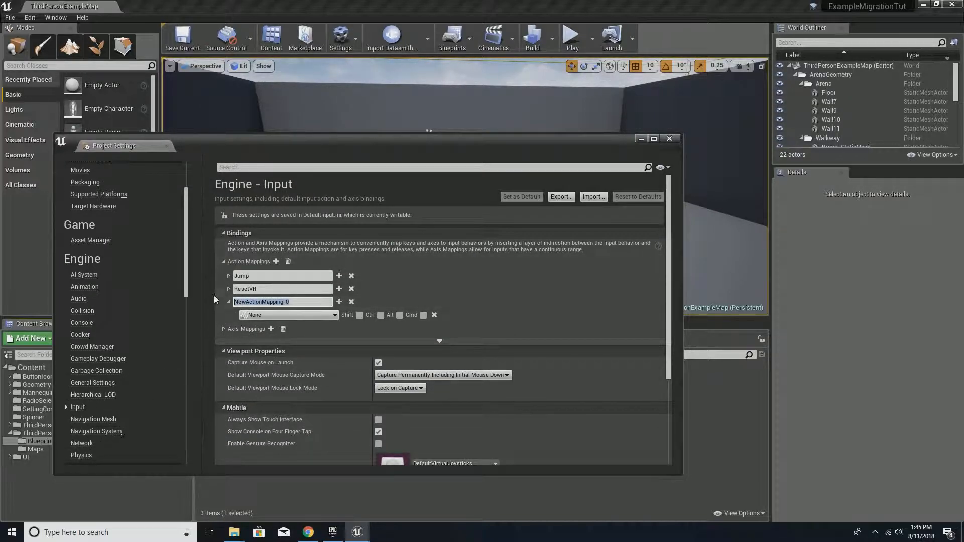
{"action": "type", "text": "OpenSettings"}
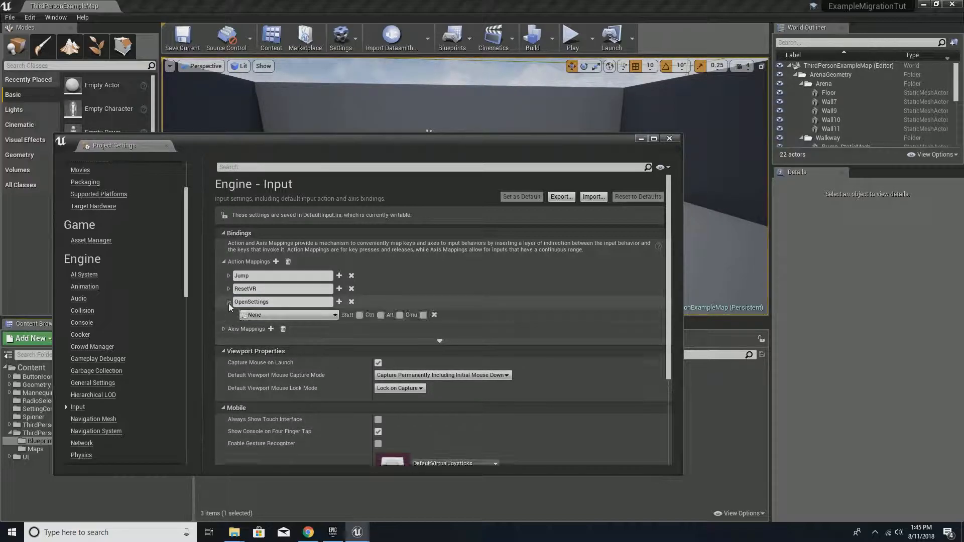
{"action": "left_click", "coordinate": [288, 314]}
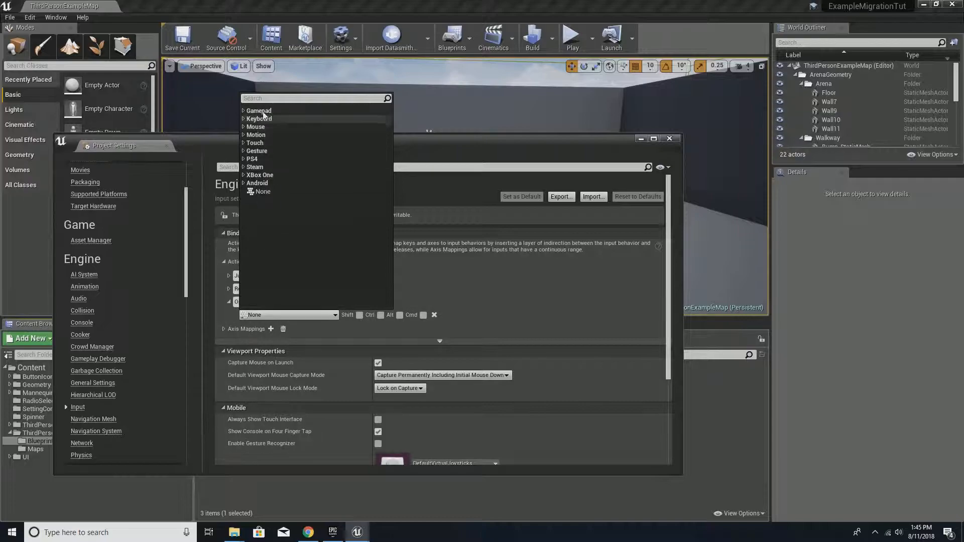
{"action": "type", "text": "E"}
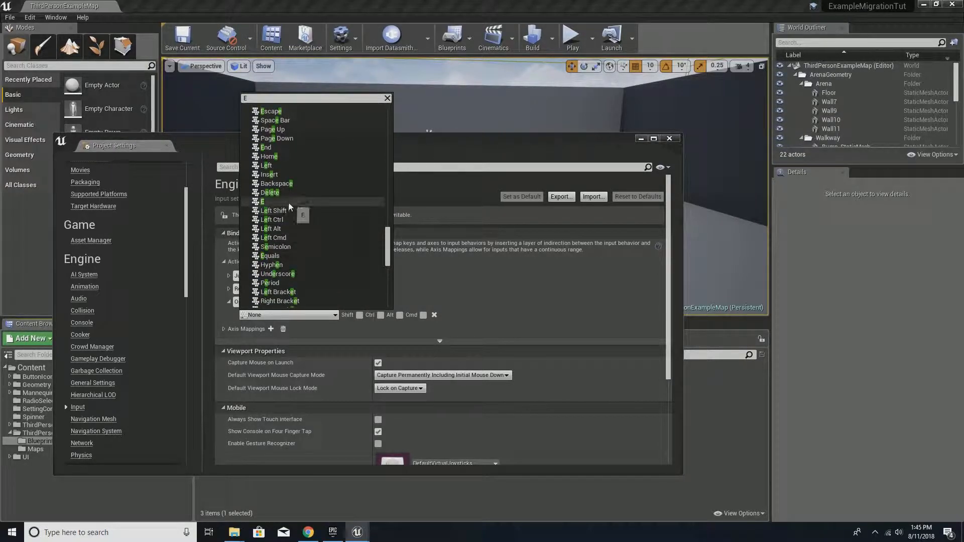
{"action": "left_click", "coordinate": [263, 202]}
{"action": "type", "text": "speci"}
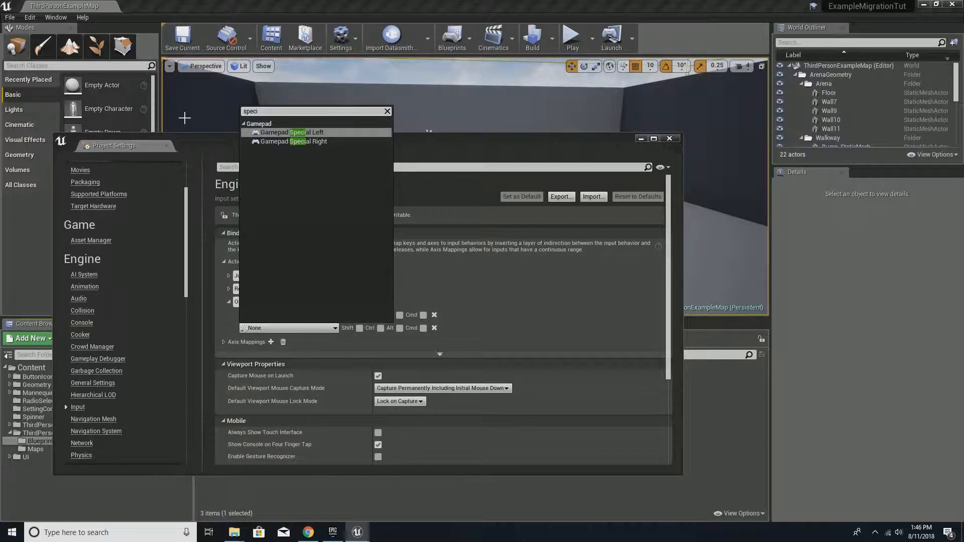
{"action": "left_click", "coordinate": [293, 142]}
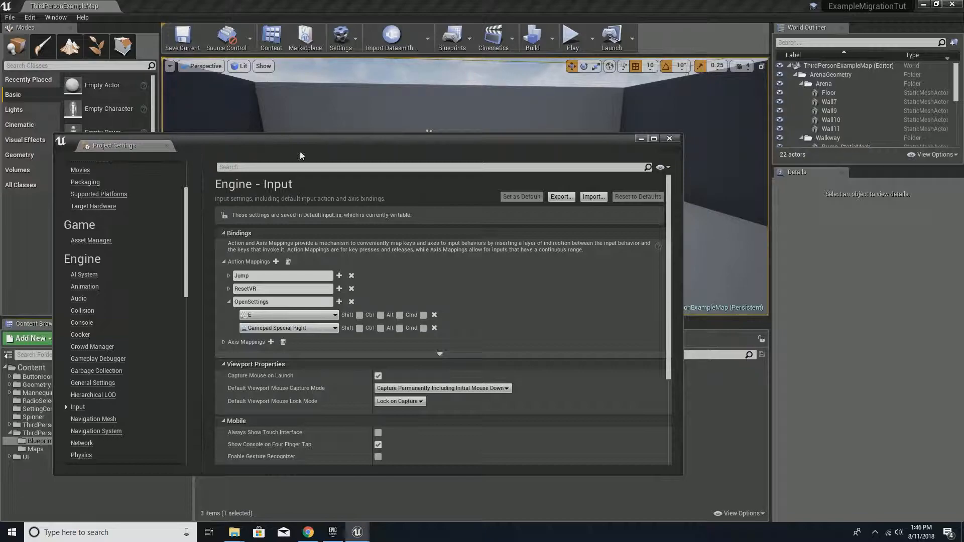
{"action": "left_click", "coordinate": [669, 137]}
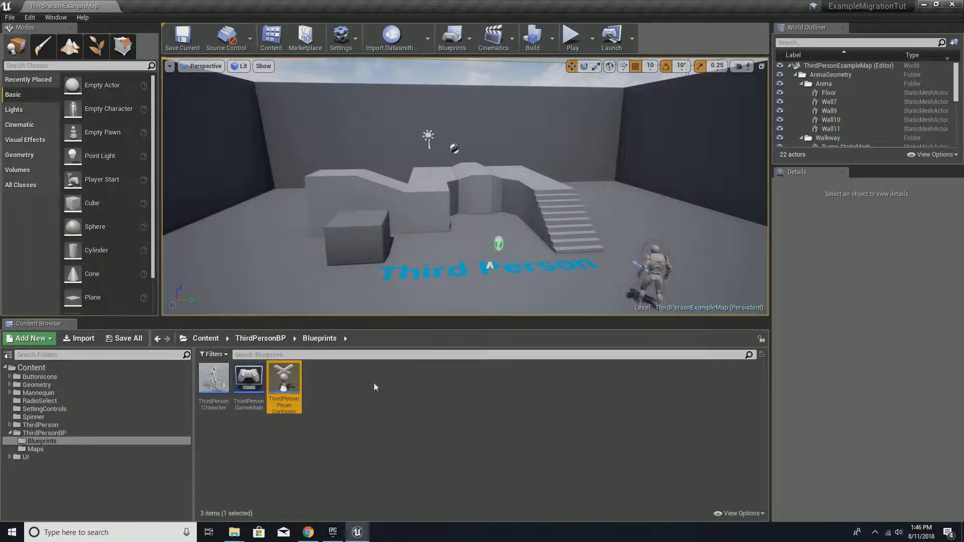
{"action": "mouse_move", "coordinate": [356, 532]}
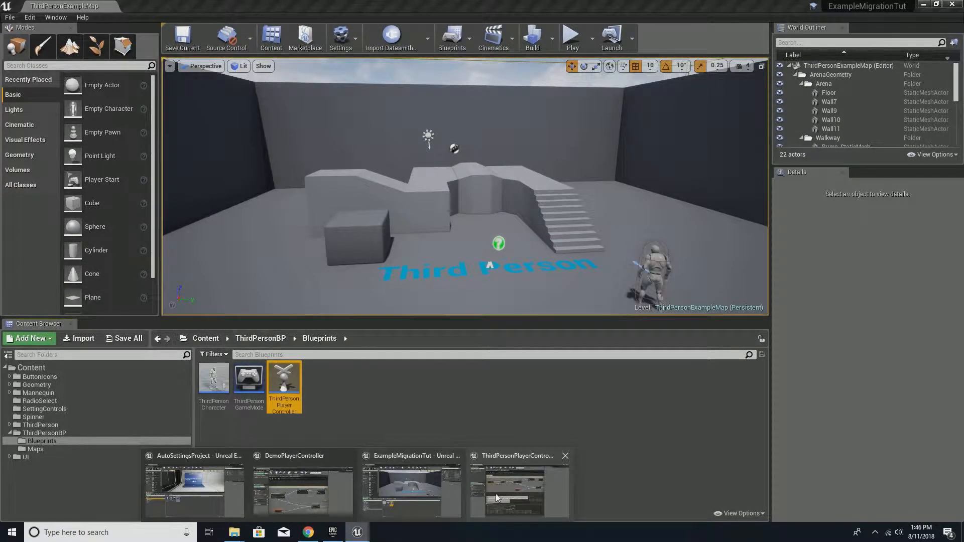
Create the missing SettingsOpen variable from the broken node in ThirdPersonPlayerController and compile
{"action": "left_click", "coordinate": [519, 485]}
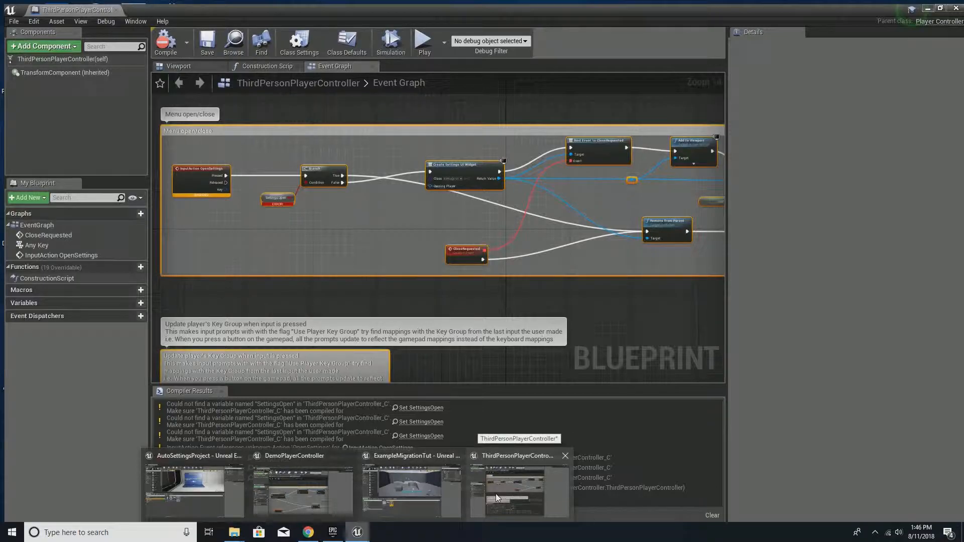
{"action": "left_click", "coordinate": [162, 38]}
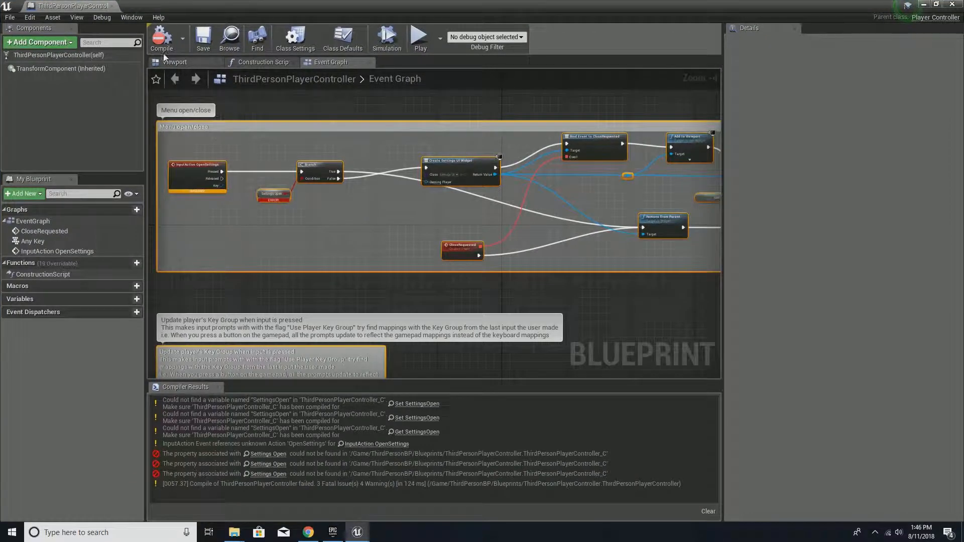
{"action": "left_click", "coordinate": [161, 38]}
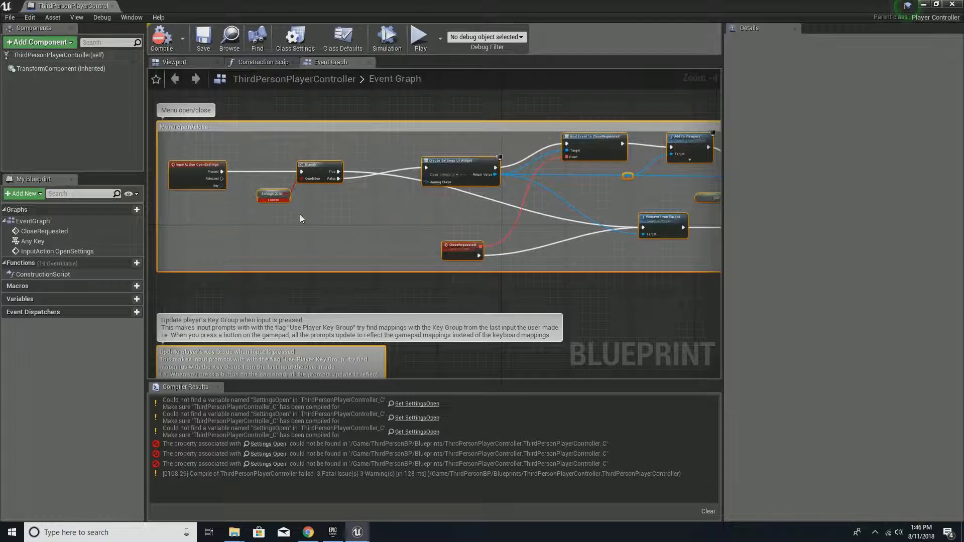
{"action": "right_click", "coordinate": [272, 197]}
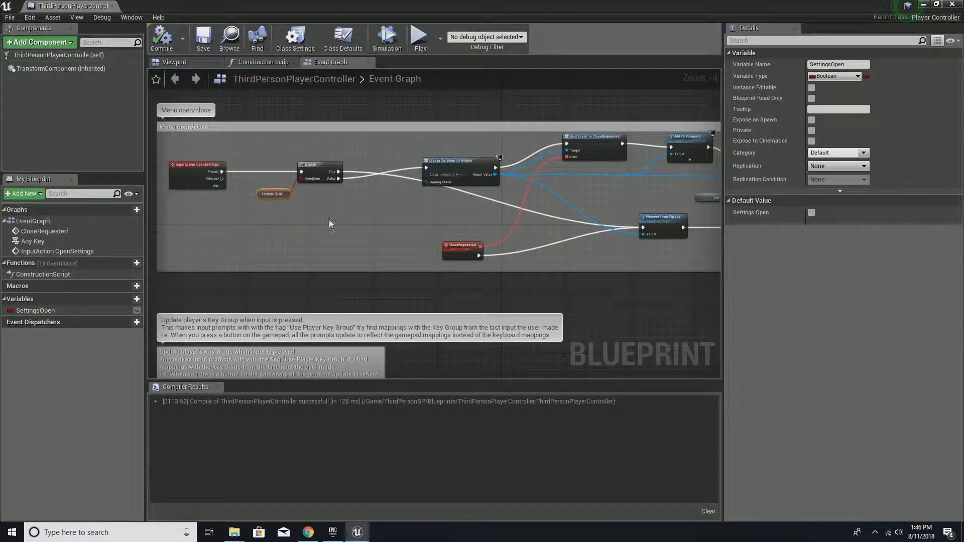
{"action": "mouse_move", "coordinate": [342, 230]}
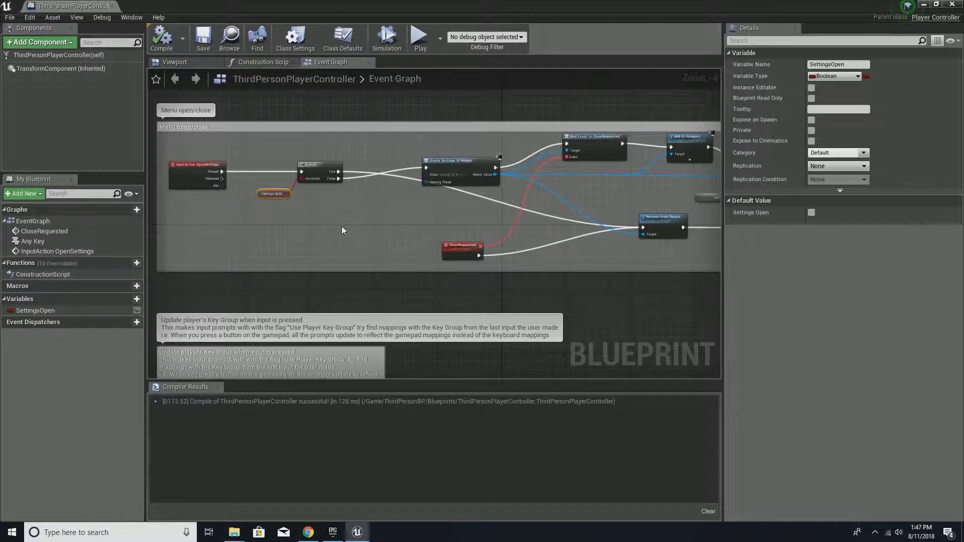
{"action": "mouse_move", "coordinate": [922, 4]}
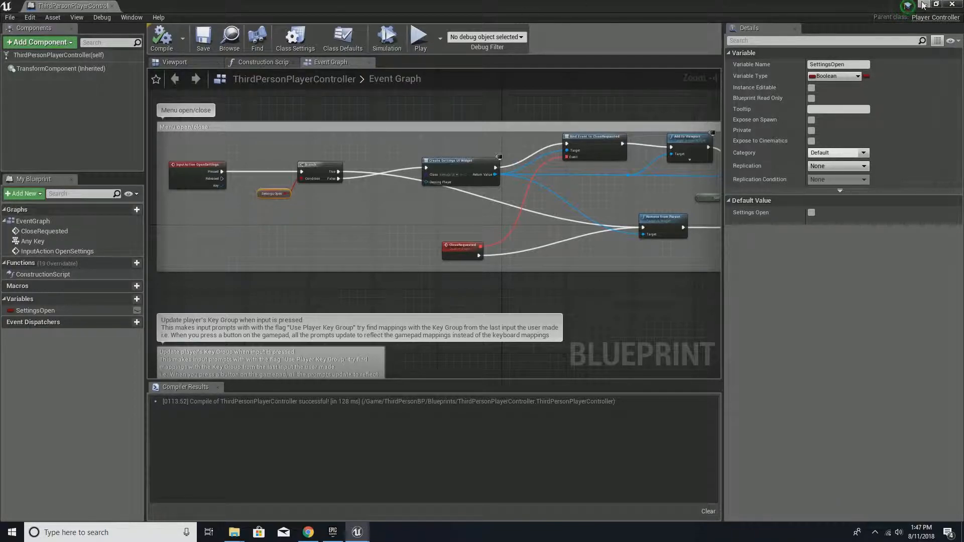
Open the ThirdPersonGameMode blueprint defaults from the Content Browser
{"action": "left_click", "coordinate": [356, 532]}
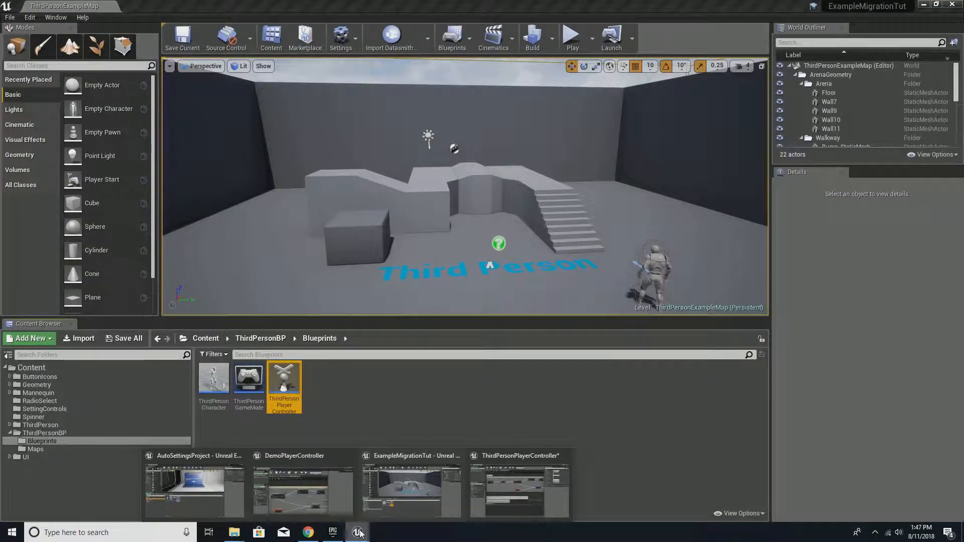
{"action": "left_click", "coordinate": [248, 378]}
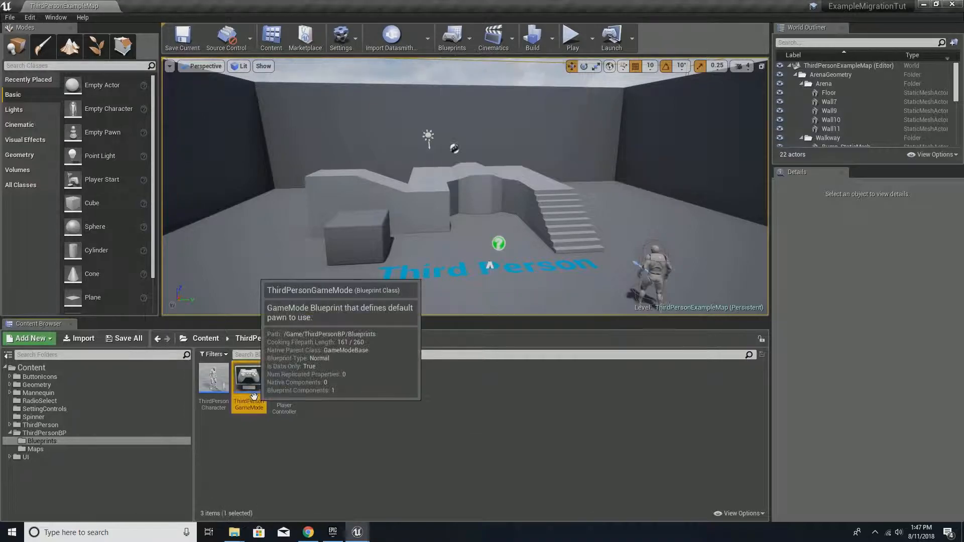
{"action": "double_click", "coordinate": [249, 380]}
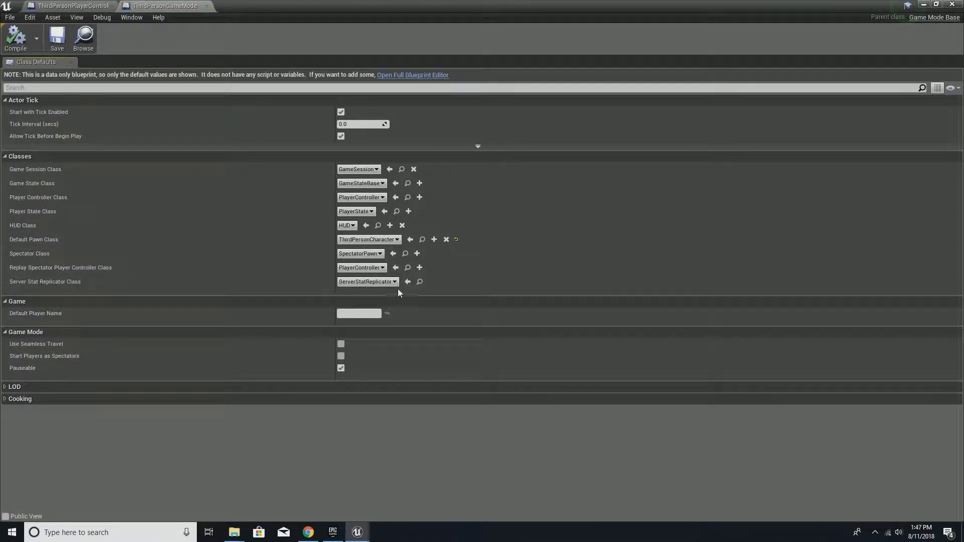
{"action": "left_click", "coordinate": [361, 197]}
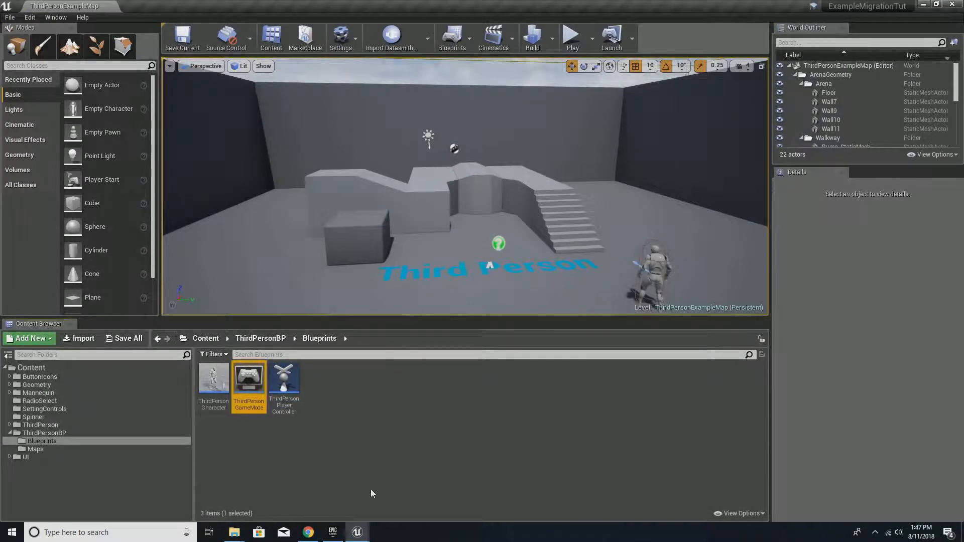
{"action": "mouse_move", "coordinate": [349, 476]}
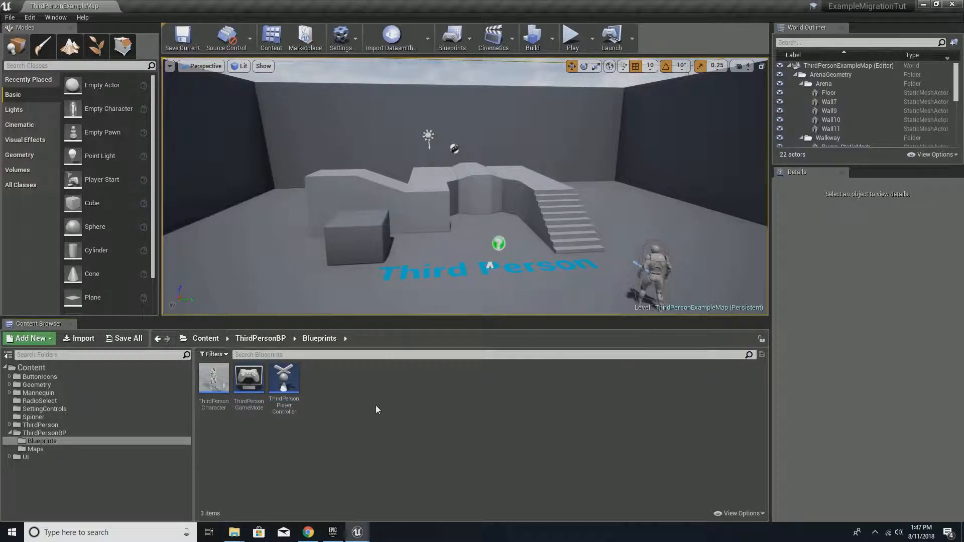
{"action": "mouse_move", "coordinate": [403, 308]}
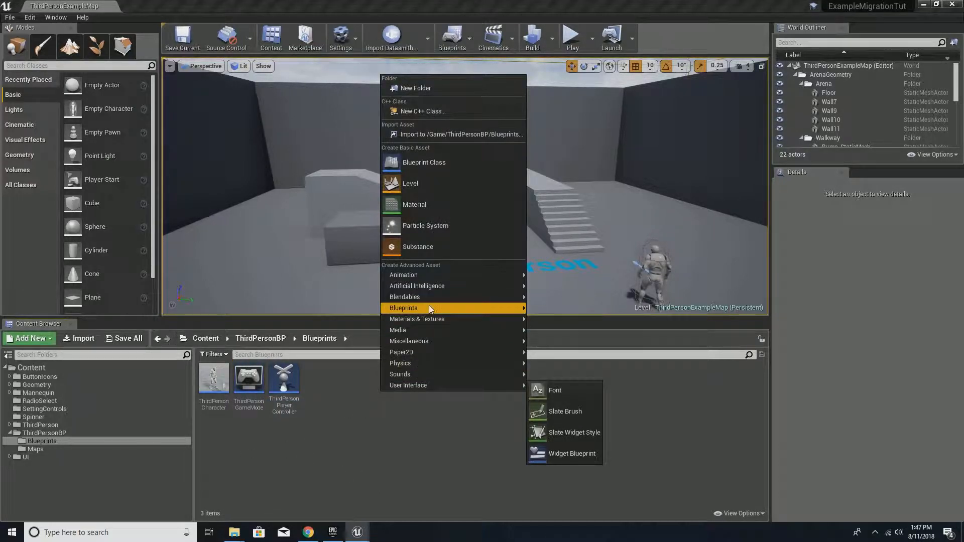
Create a Blueprint Class with GameInstance as the parent, named ThirdPersonGameInstance
{"action": "left_click", "coordinate": [424, 163]}
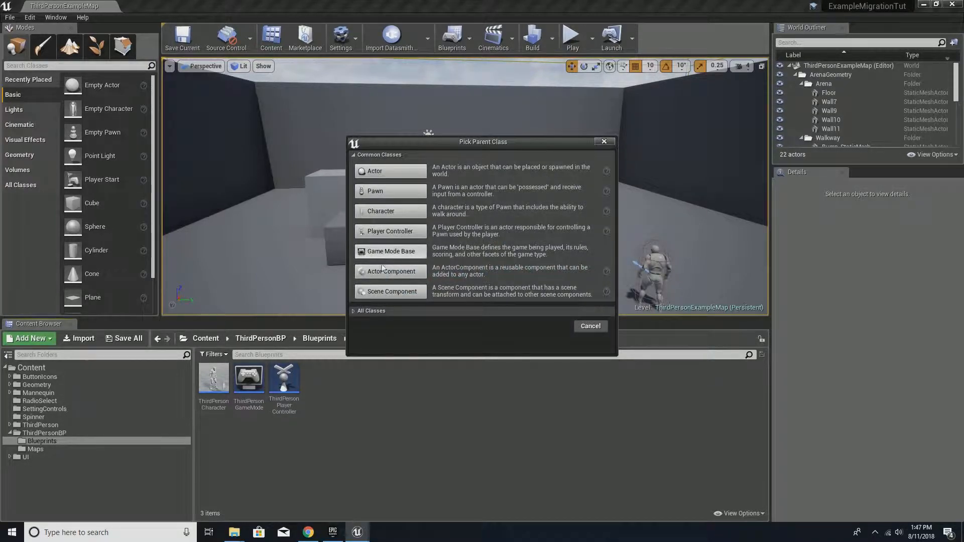
{"action": "type", "text": "gameins"}
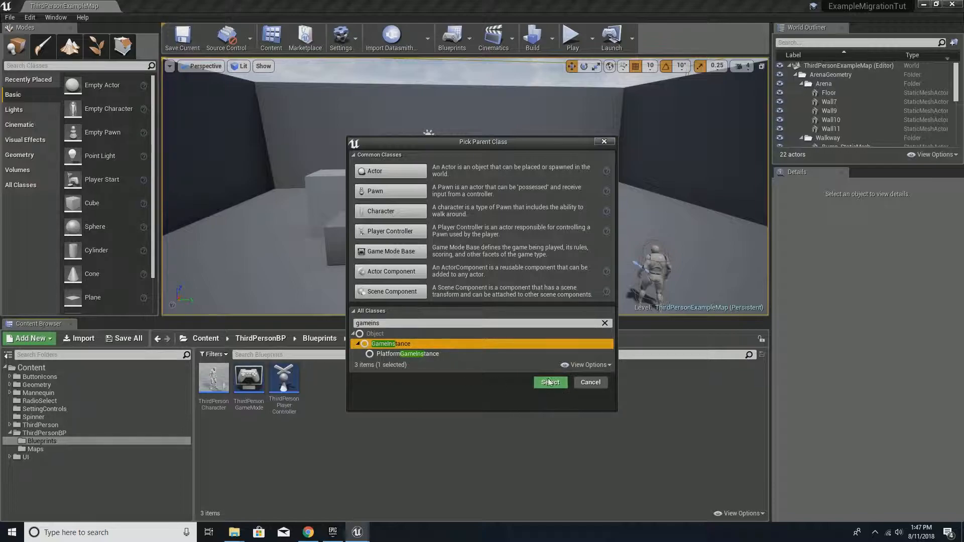
{"action": "left_click", "coordinate": [549, 382]}
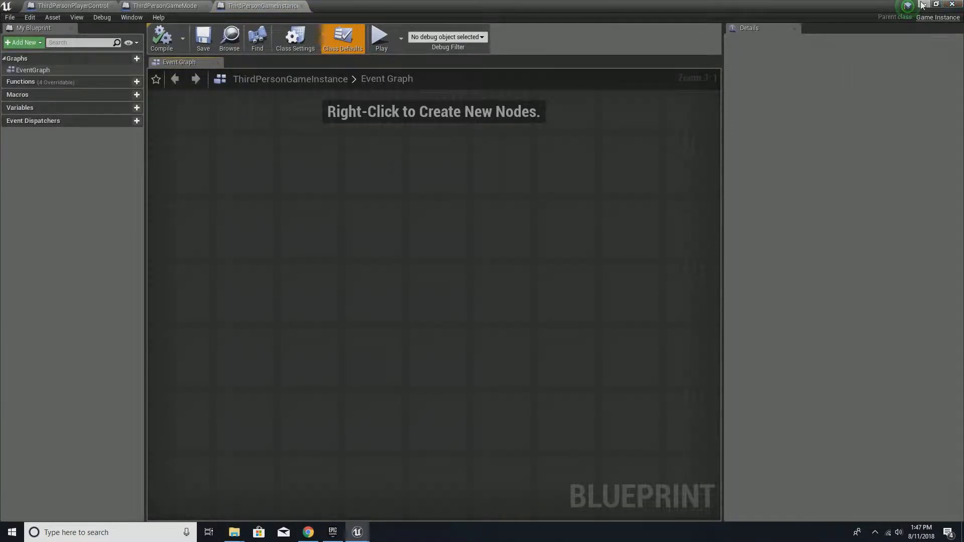
Set Maps & Modes Game Instance Class to ThirdPersonGameInstance in Project Settings
{"action": "left_click", "coordinate": [29, 17]}
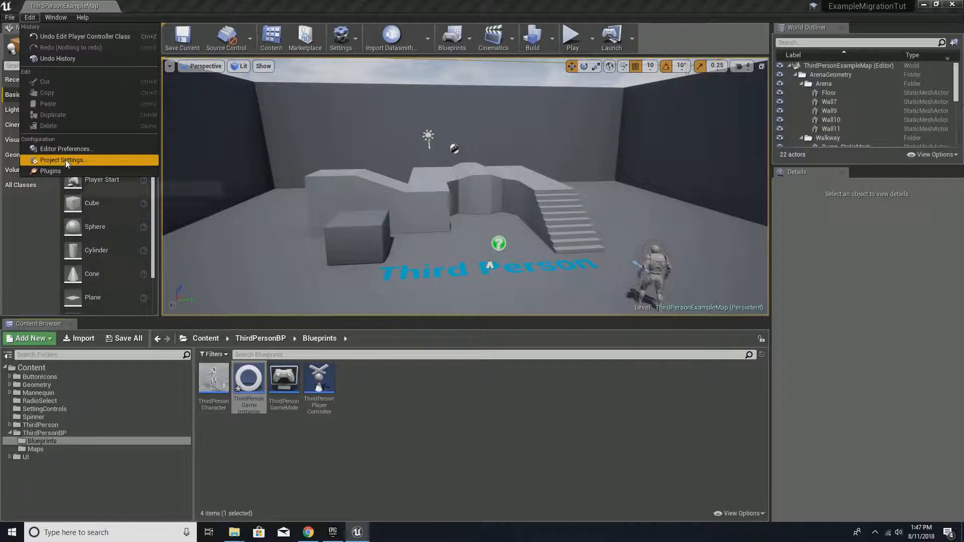
{"action": "left_click", "coordinate": [63, 160]}
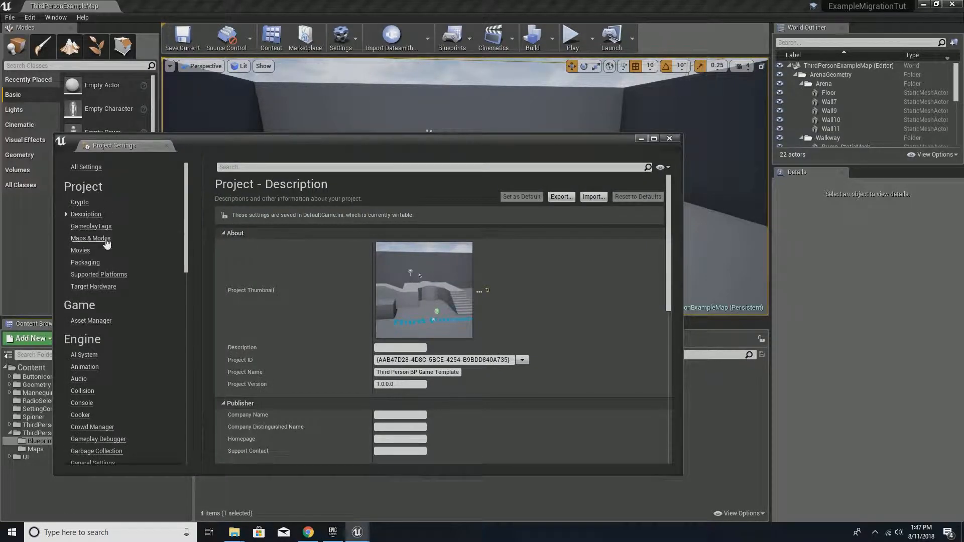
{"action": "left_click", "coordinate": [91, 239]}
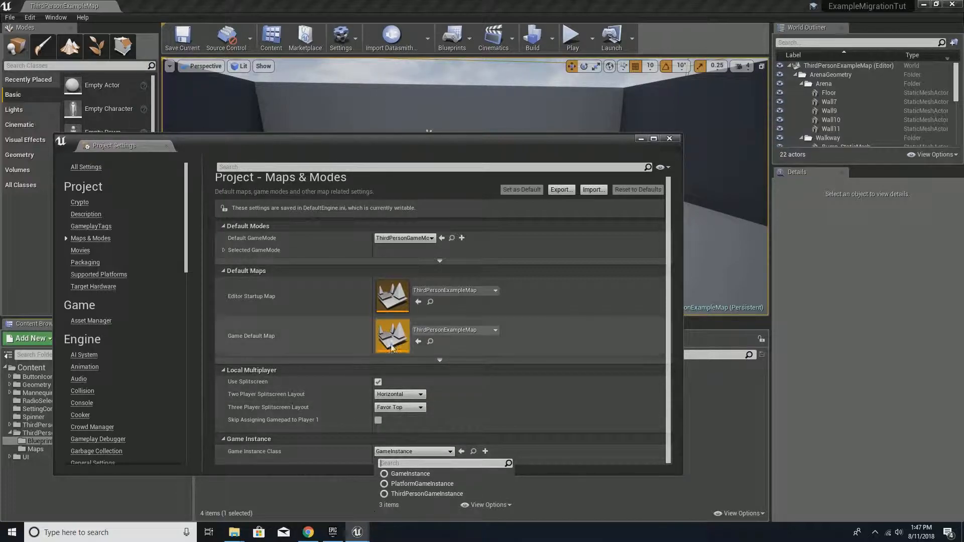
{"action": "left_click", "coordinate": [426, 494]}
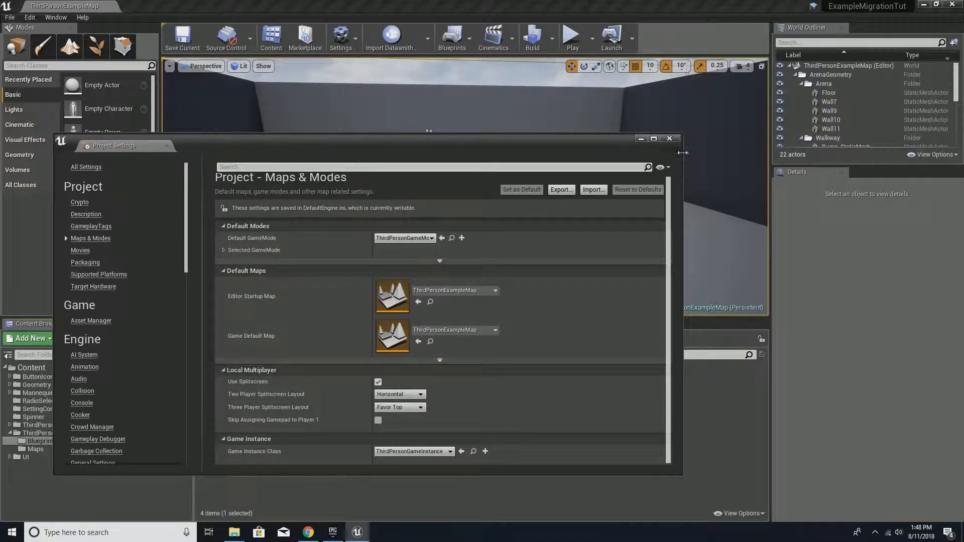
{"action": "left_click", "coordinate": [669, 138]}
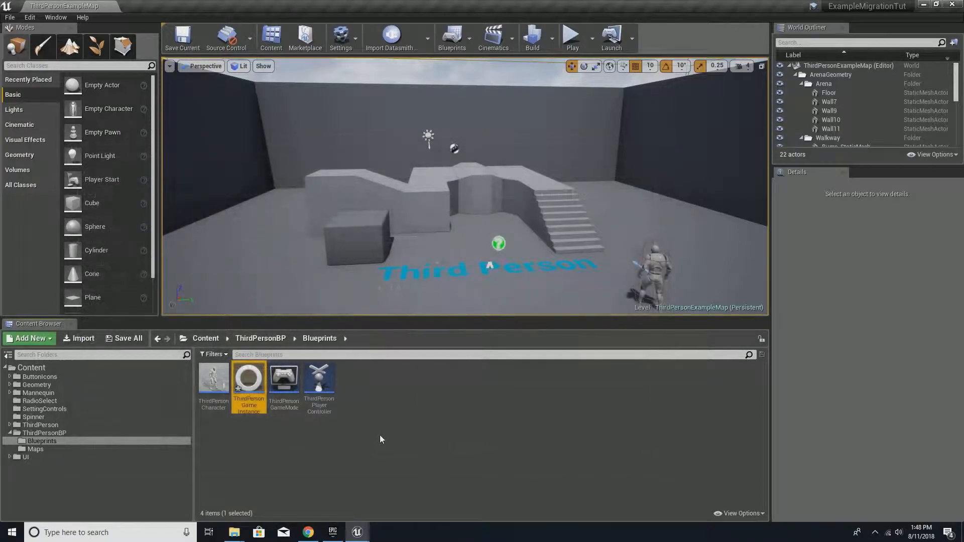
{"action": "mouse_move", "coordinate": [282, 239]}
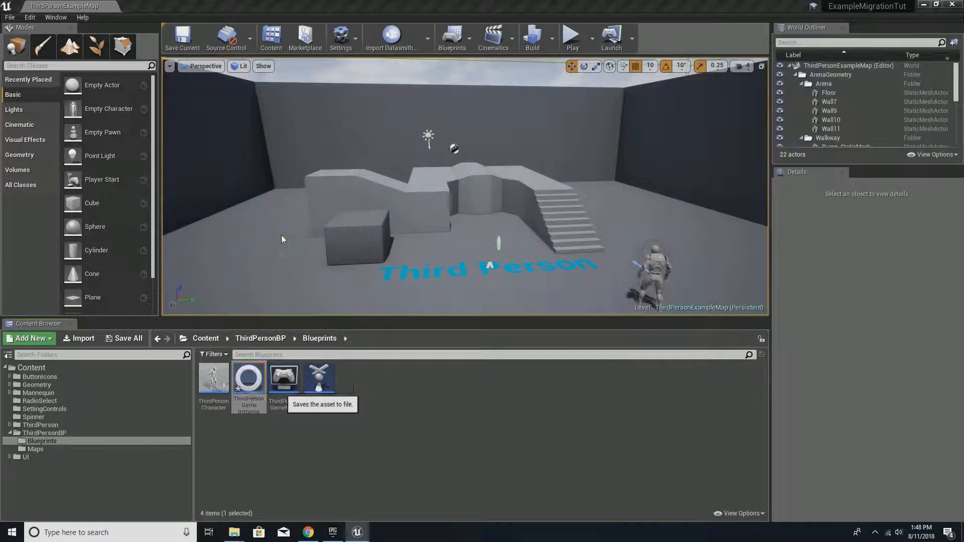
{"action": "mouse_move", "coordinate": [356, 533]}
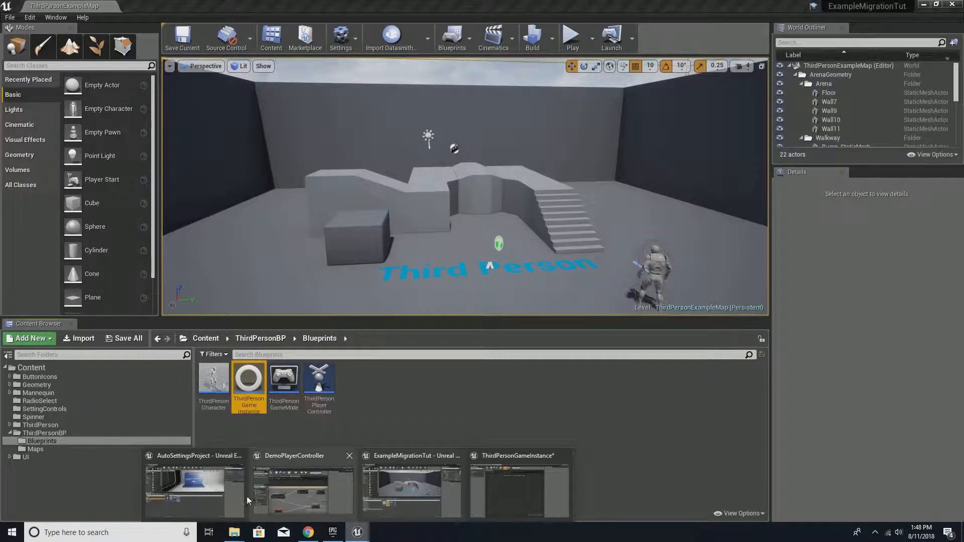
Copy DemoGameInstance's Event Graph nodes into ThirdPersonGameInstance and compile it
{"action": "left_click", "coordinate": [194, 486]}
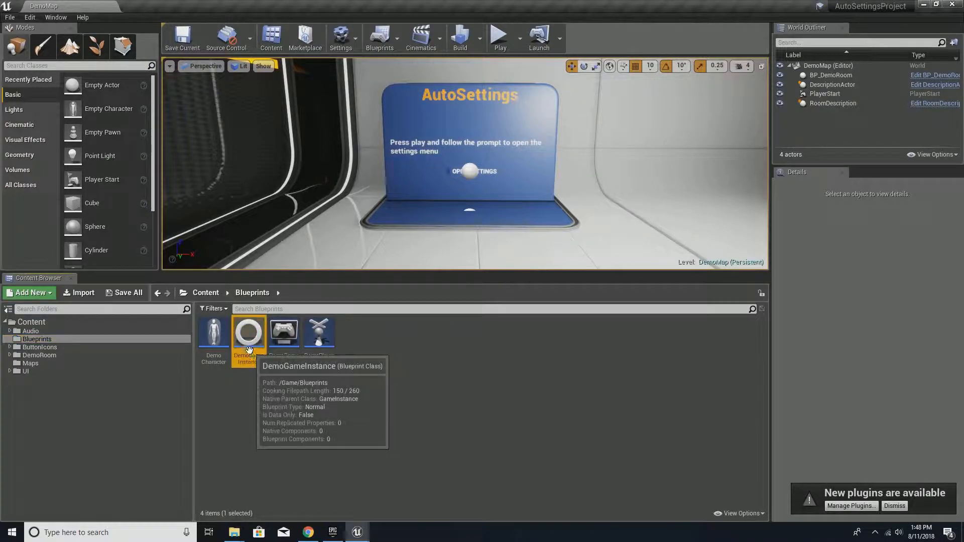
{"action": "double_click", "coordinate": [247, 331]}
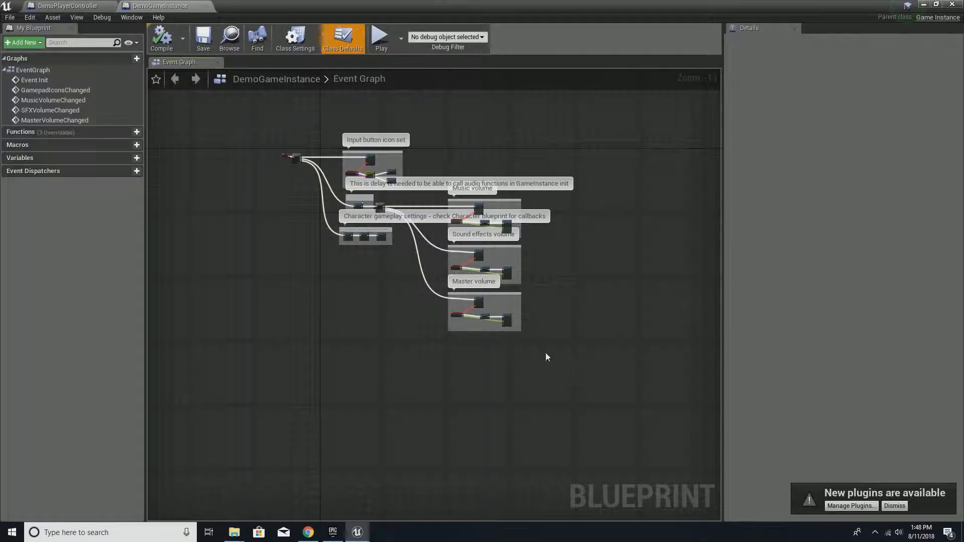
{"action": "left_click", "coordinate": [162, 38]}
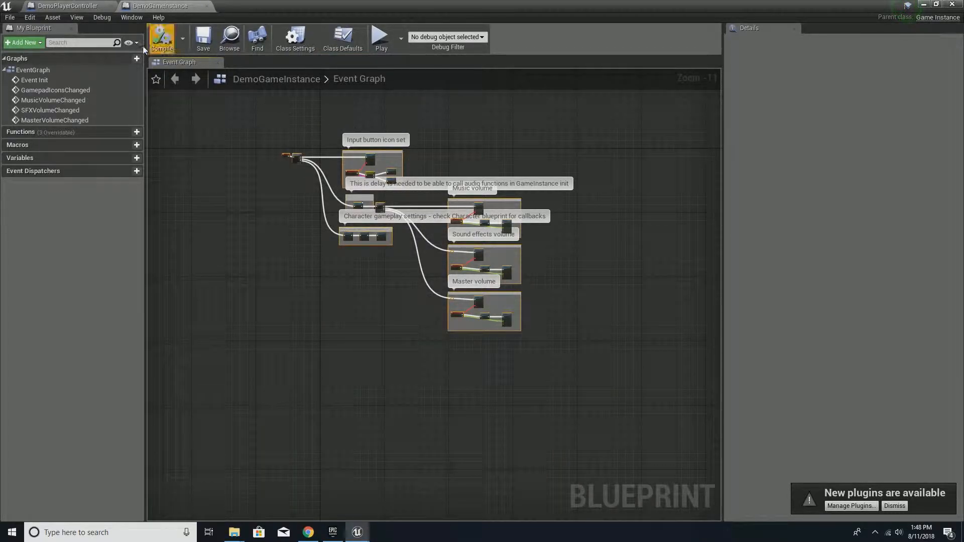
{"action": "left_click", "coordinate": [357, 532]}
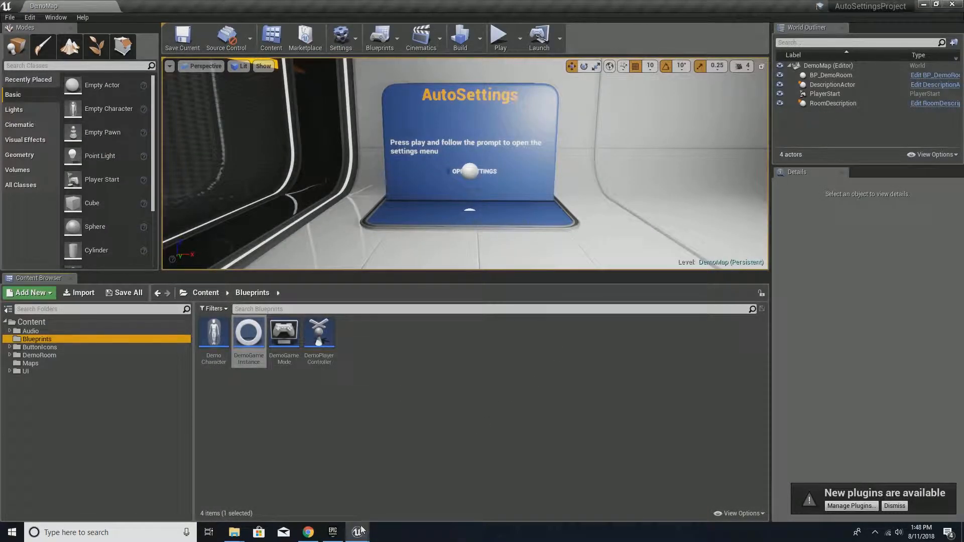
{"action": "double_click", "coordinate": [249, 331]}
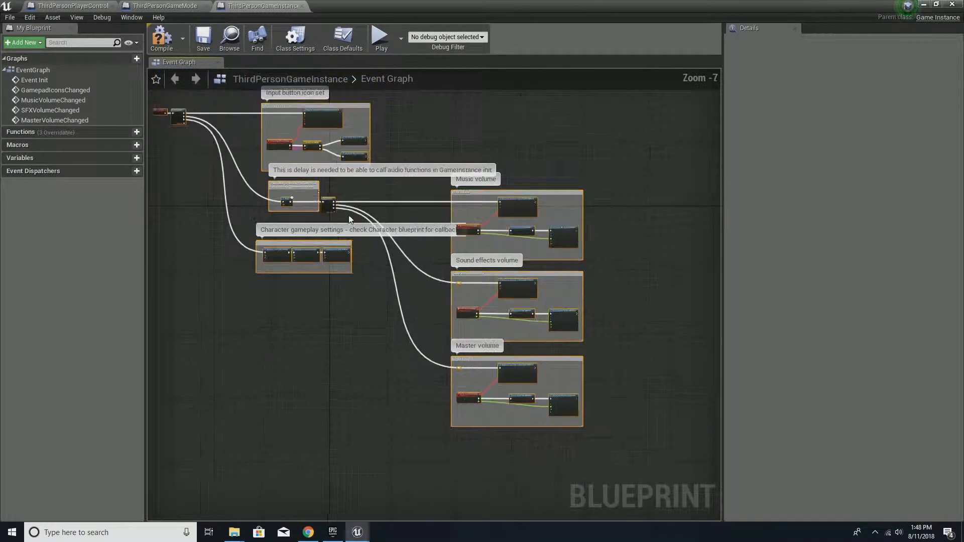
{"action": "mouse_move", "coordinate": [161, 38]}
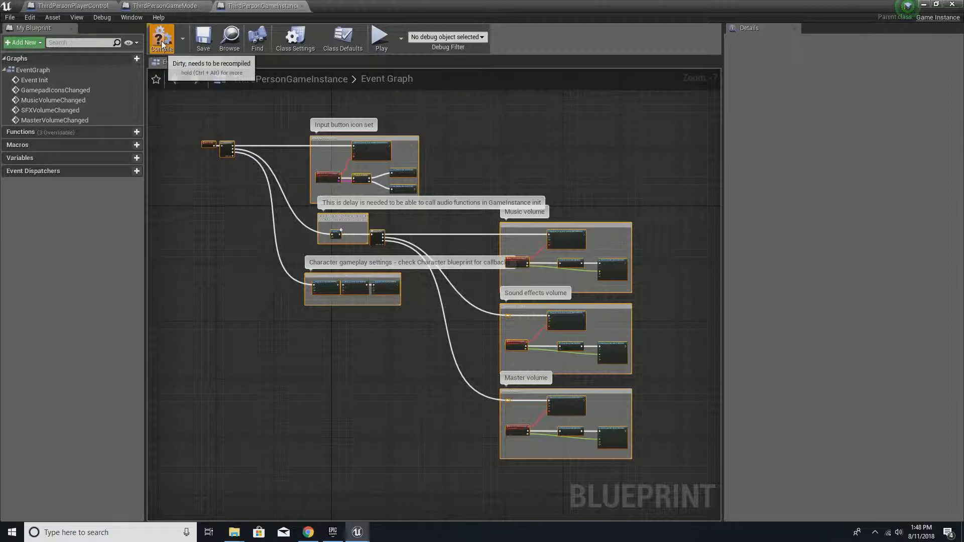
{"action": "left_click", "coordinate": [161, 37]}
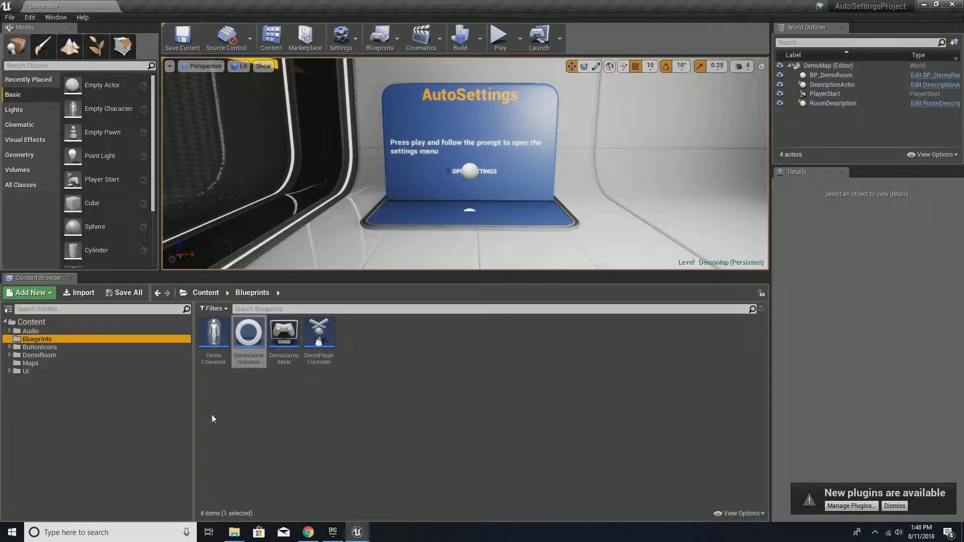
{"action": "mouse_move", "coordinate": [147, 386]}
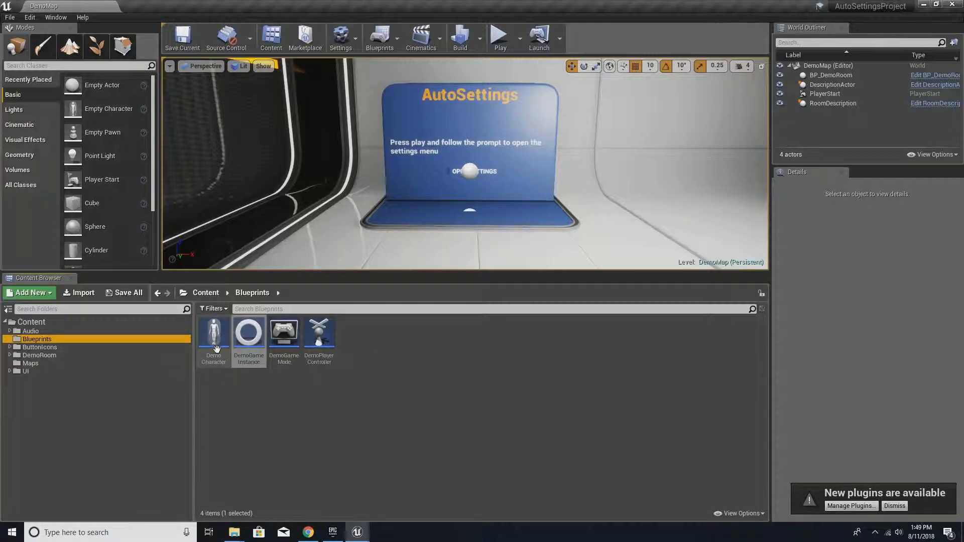
Paste DemoCharacter's field of view, gravity scale and walk speed nodes into ThirdPersonCharacter and compile
{"action": "double_click", "coordinate": [213, 331]}
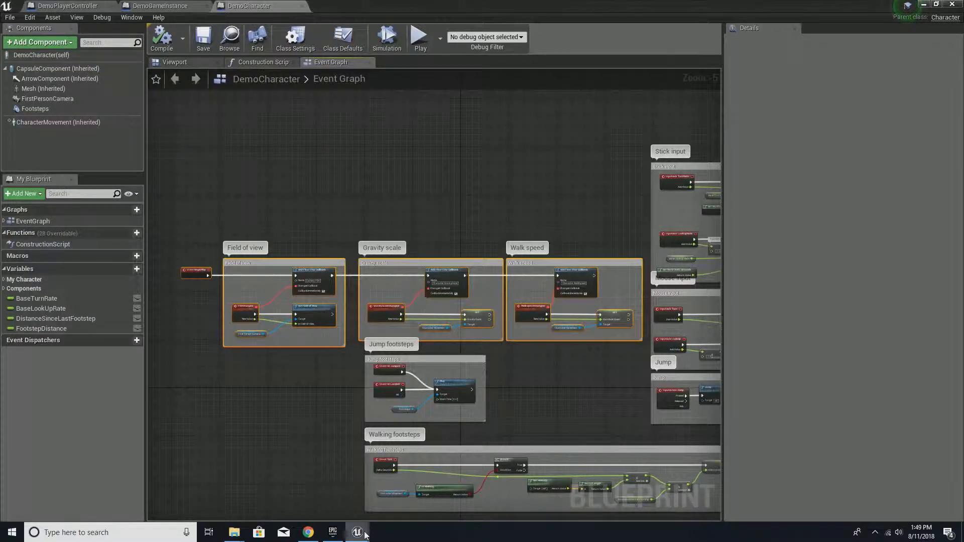
{"action": "left_click", "coordinate": [357, 532]}
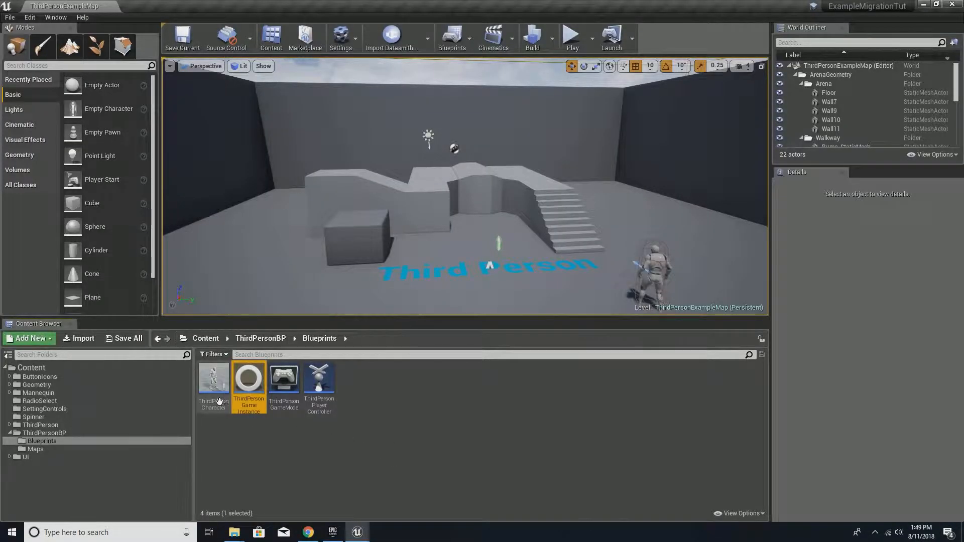
{"action": "double_click", "coordinate": [213, 378]}
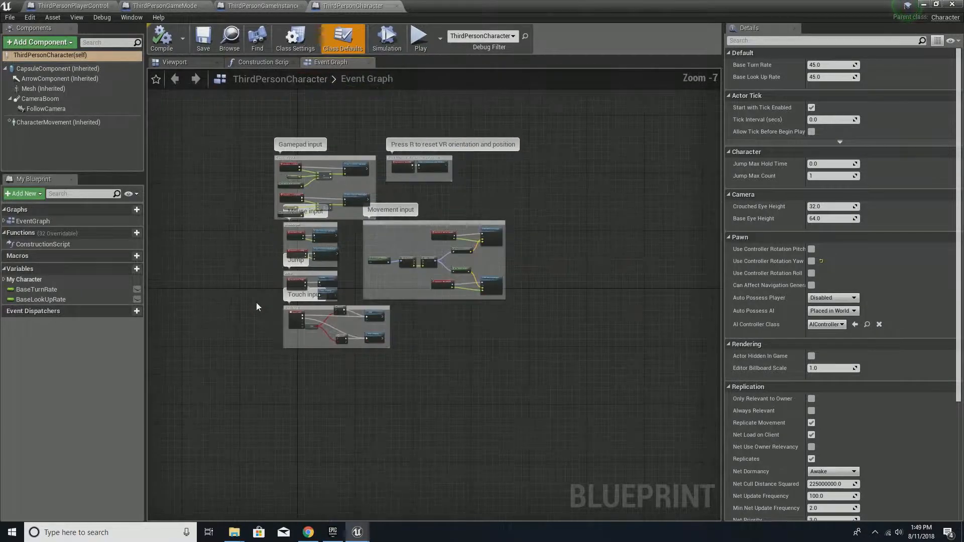
{"action": "scroll", "scroll_direction": "up", "scroll_amount": 3}
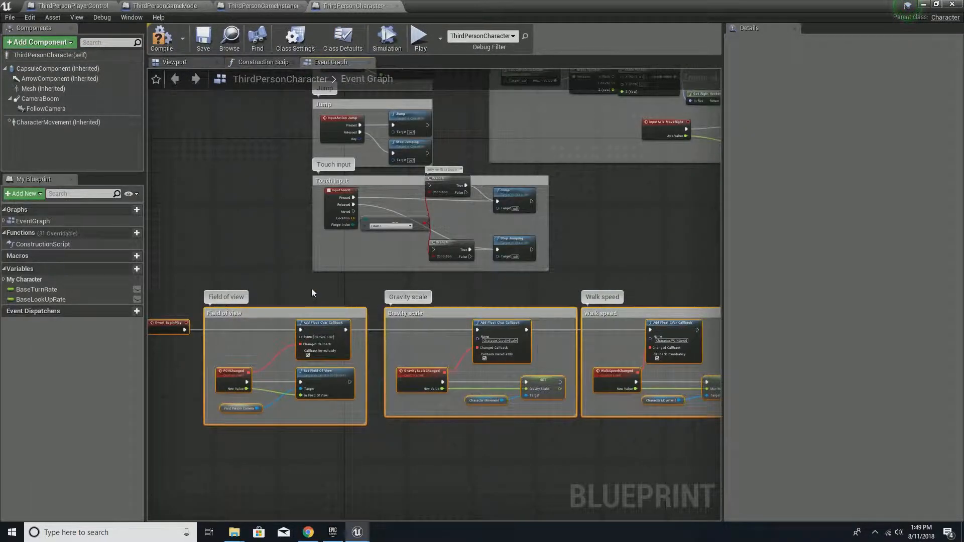
{"action": "left_click", "coordinate": [162, 38]}
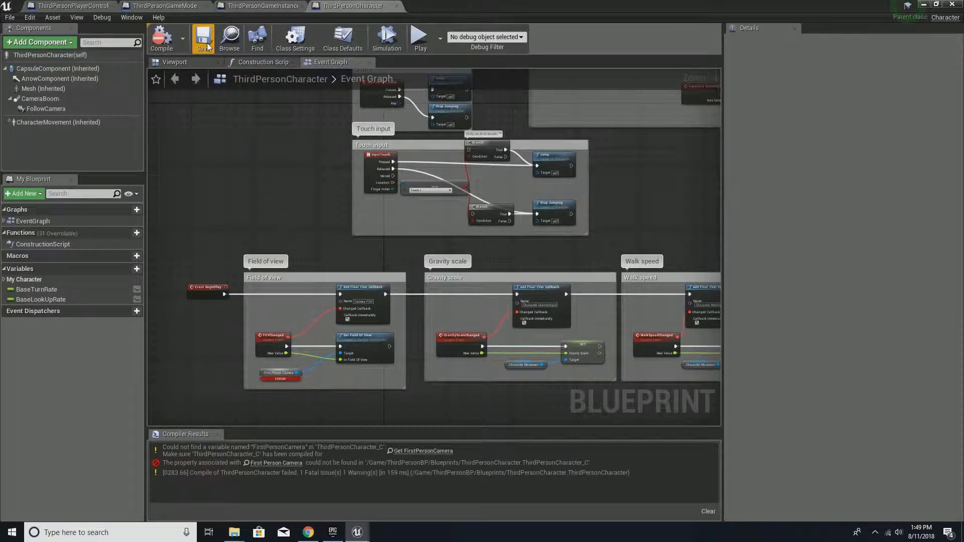
Replace the broken FirstPersonCamera reference with a FollowCamera component node
{"action": "left_click", "coordinate": [46, 109]}
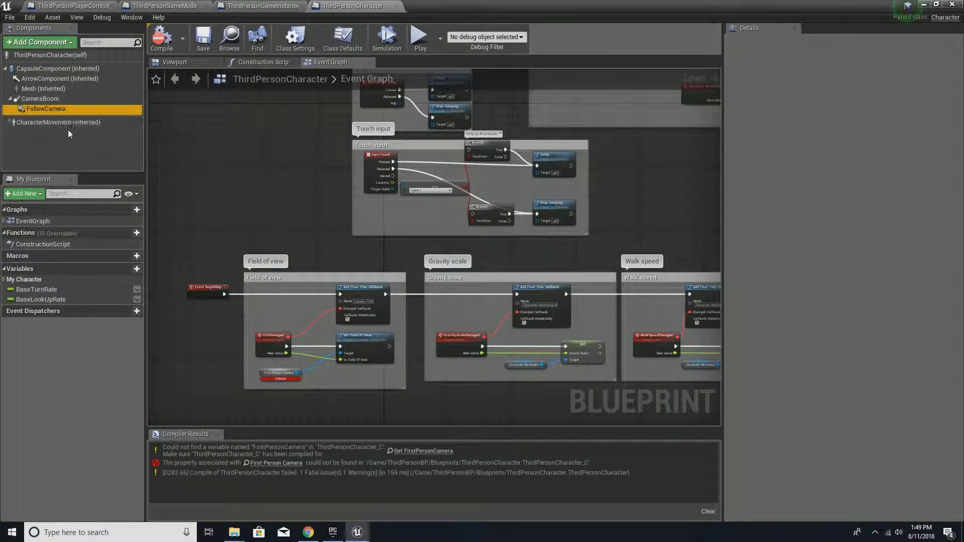
{"action": "left_click", "coordinate": [44, 109]}
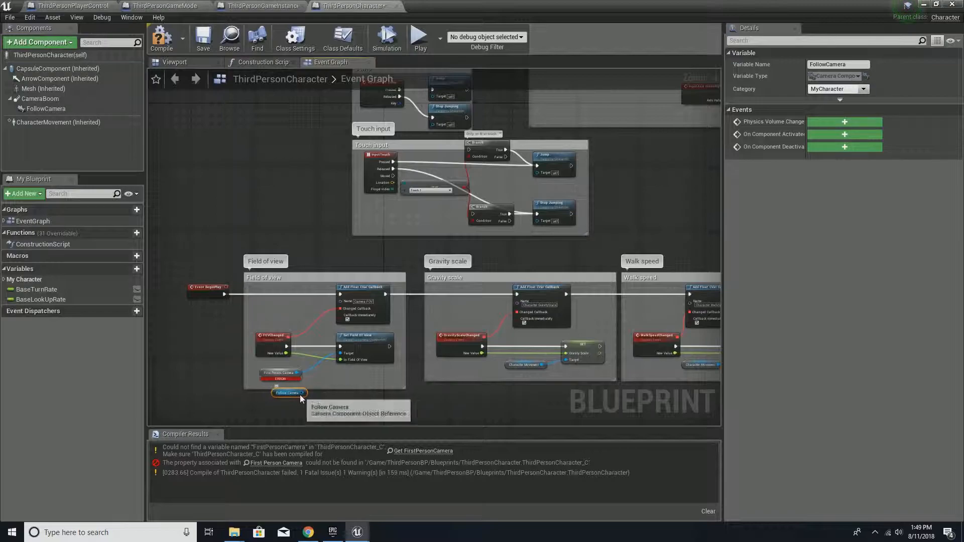
{"action": "left_click", "coordinate": [287, 393]}
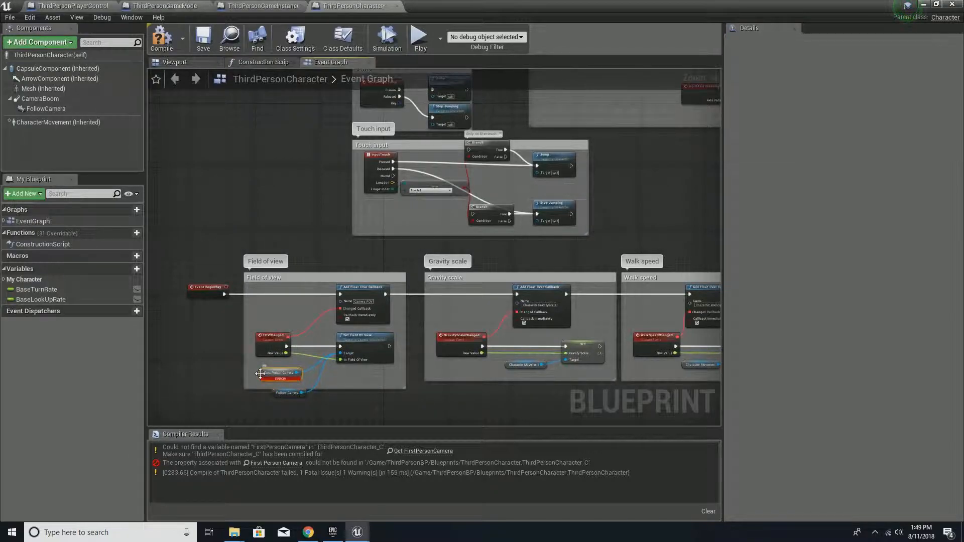
{"action": "left_click", "coordinate": [281, 373]}
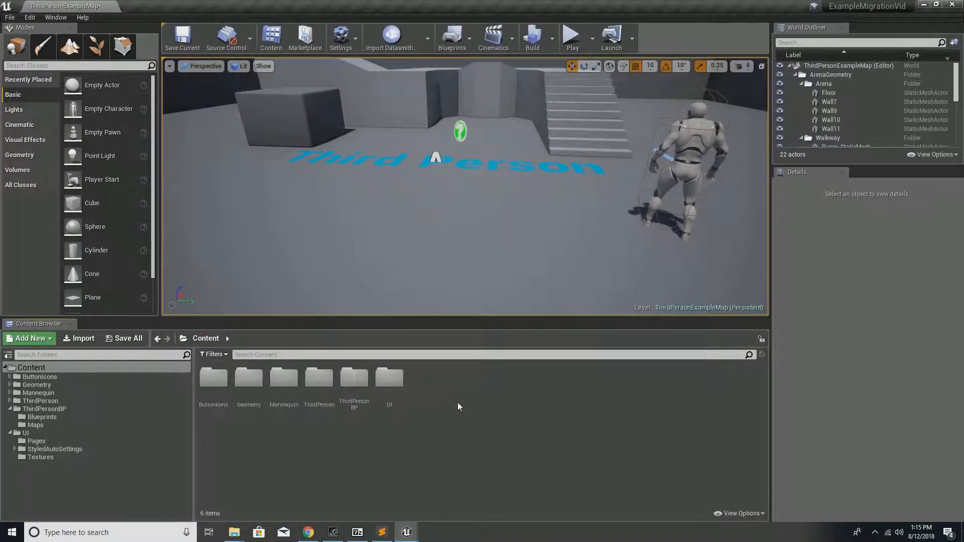
Open UI/Pages InputSettingsPage and inspect the Forward and Backward keyboard and gamepad mappings
{"action": "double_click", "coordinate": [389, 378]}
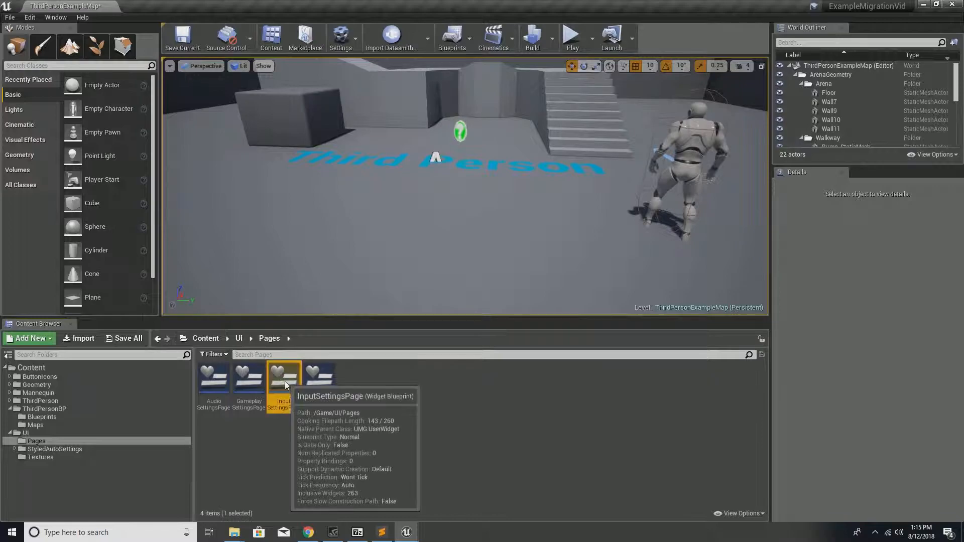
{"action": "double_click", "coordinate": [283, 376]}
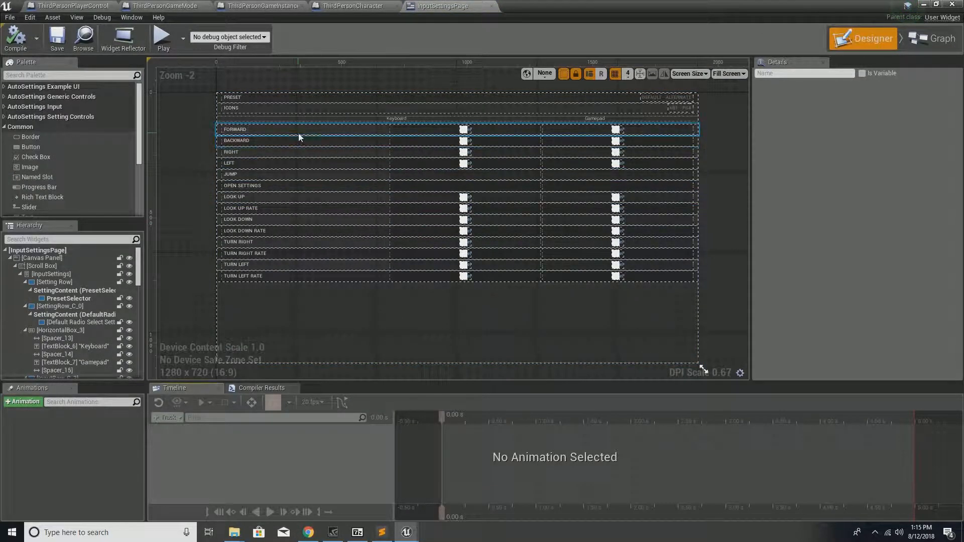
{"action": "left_click", "coordinate": [463, 129]}
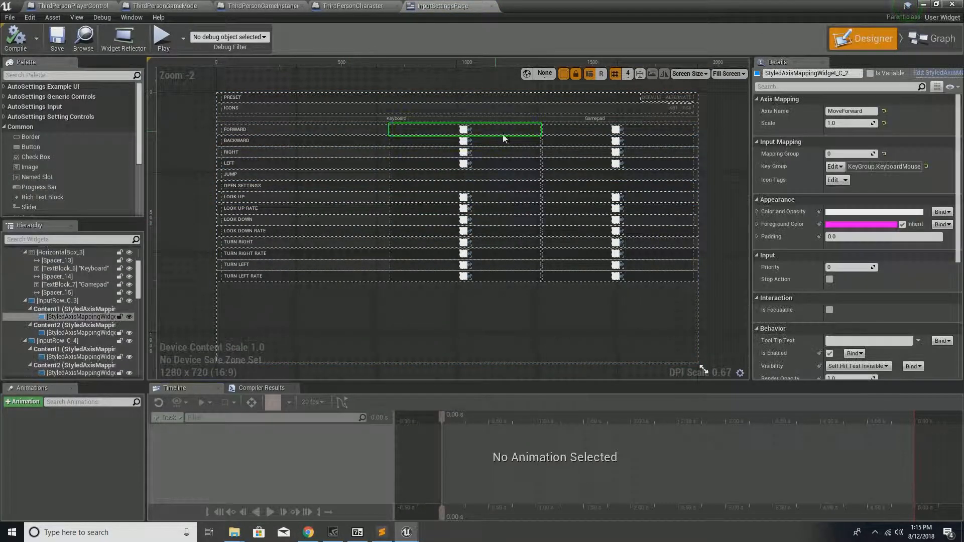
{"action": "left_click", "coordinate": [618, 130]}
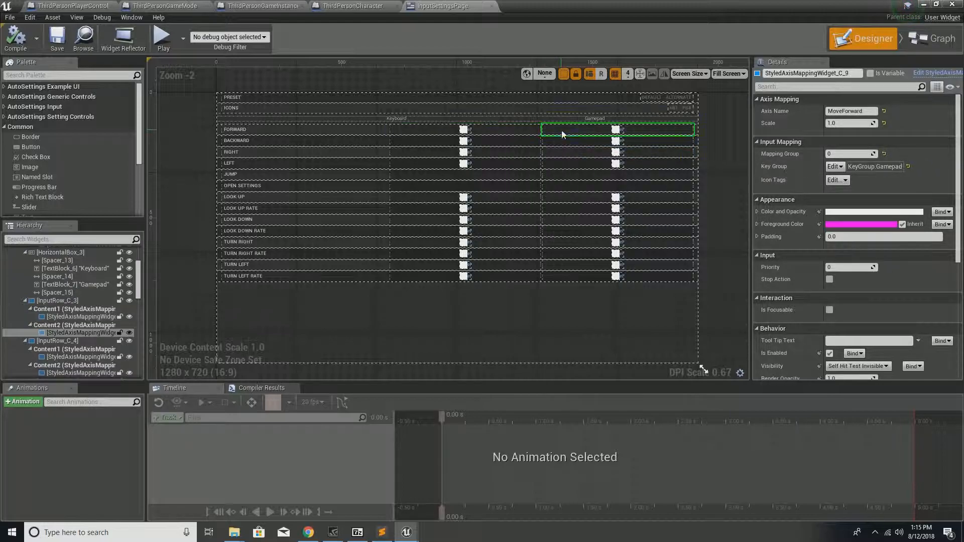
{"action": "left_click", "coordinate": [616, 140]}
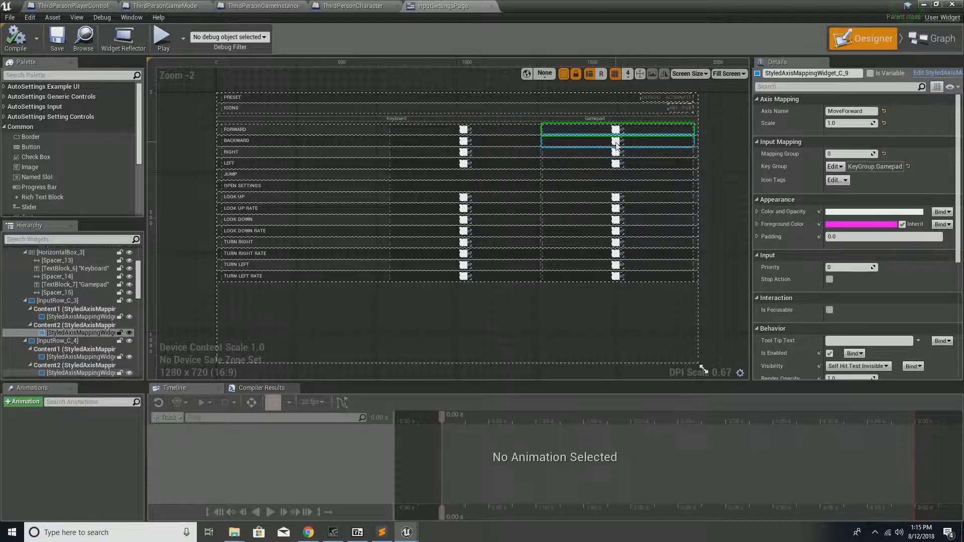
{"action": "left_click", "coordinate": [617, 140]}
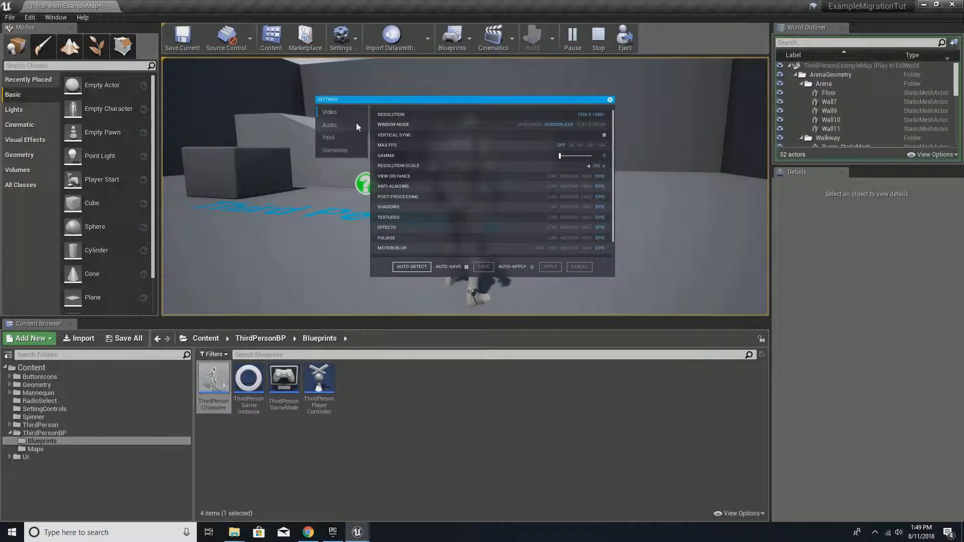
Browse the in-game Input, Video and Gameplay settings pages, close the menu, and stop play
{"action": "left_click", "coordinate": [329, 136]}
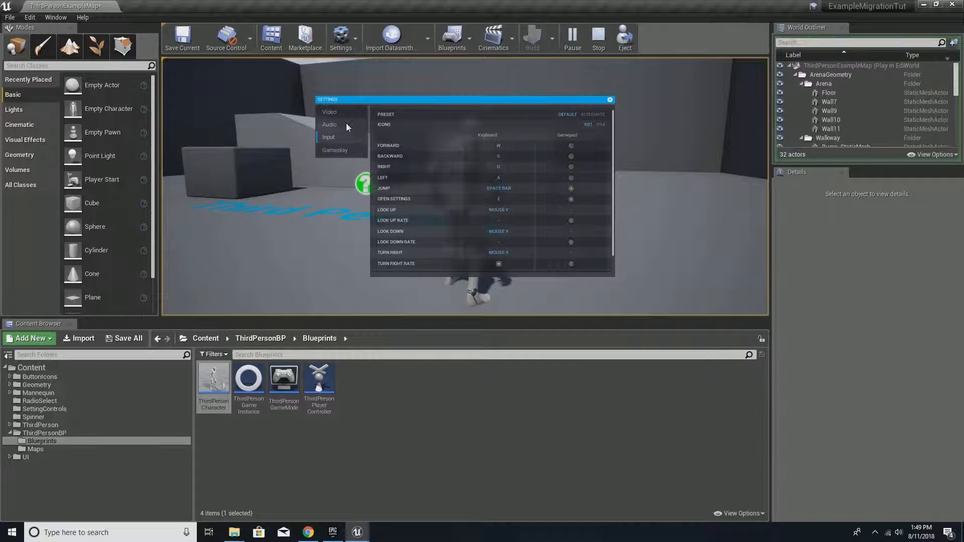
{"action": "left_click", "coordinate": [330, 112]}
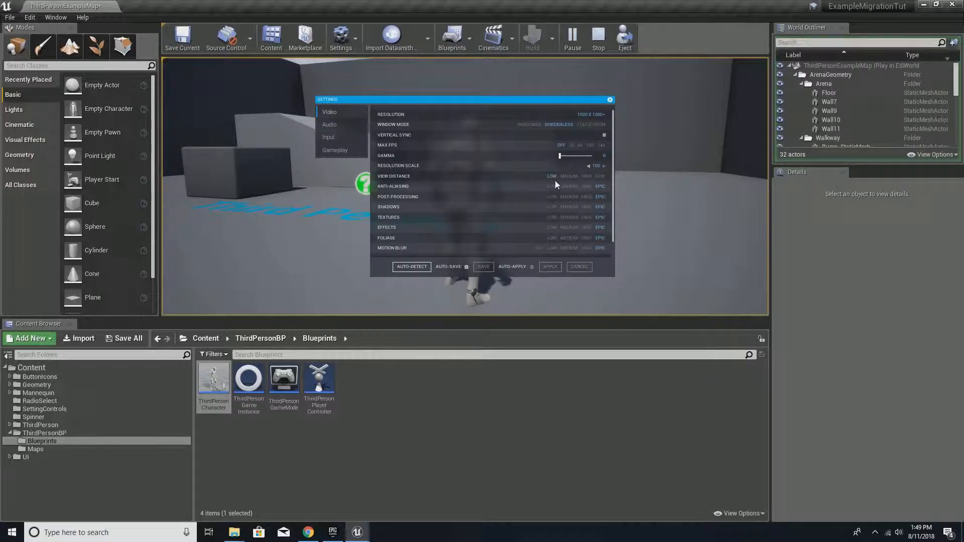
{"action": "left_click", "coordinate": [334, 150]}
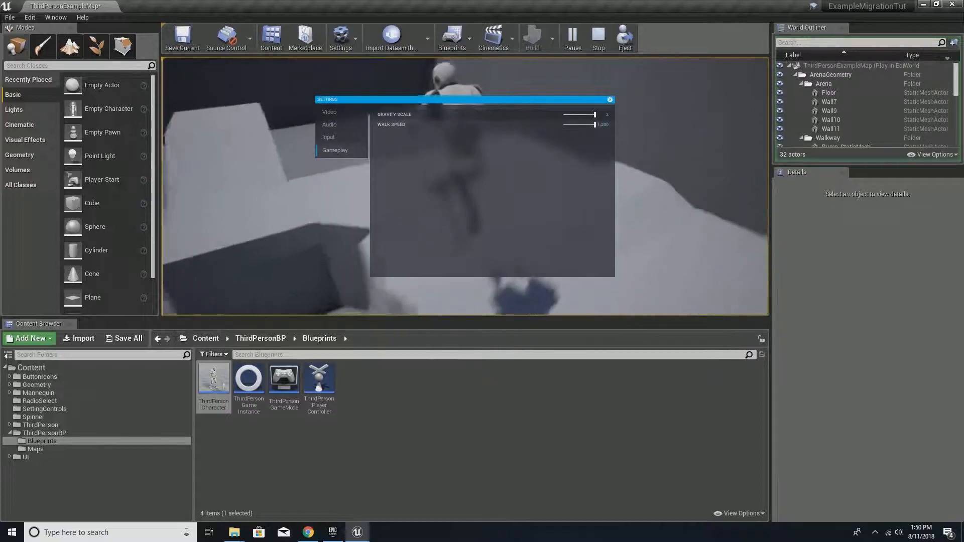
{"action": "left_click", "coordinate": [609, 99]}
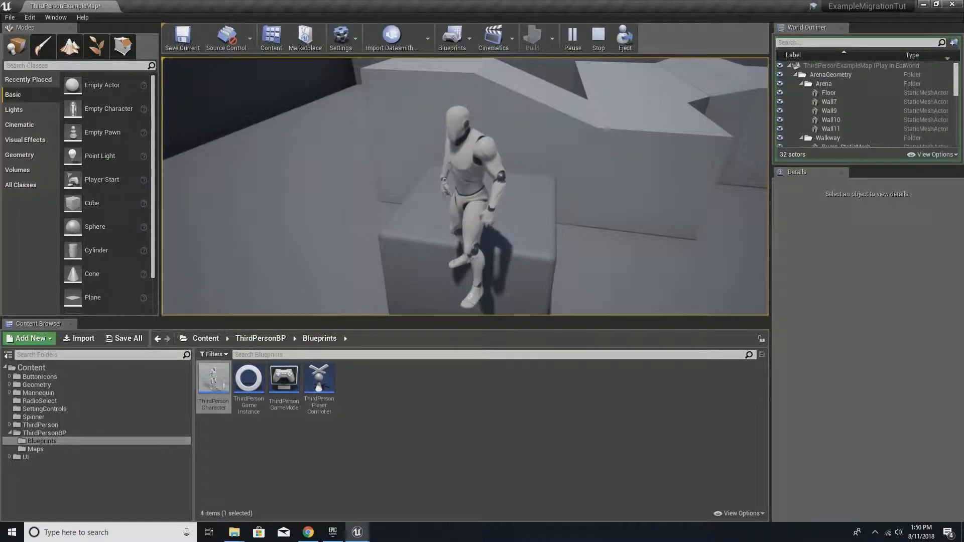
{"action": "left_click", "coordinate": [597, 37]}
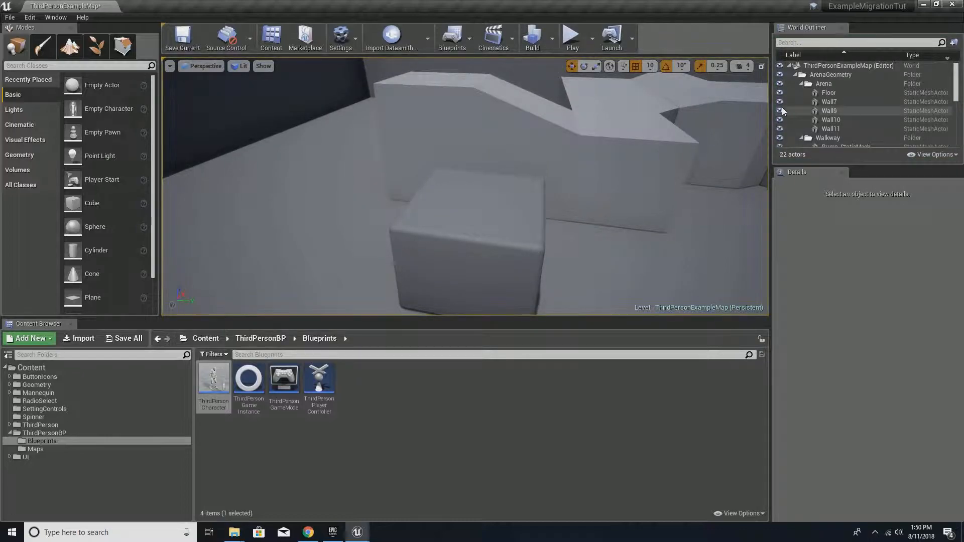